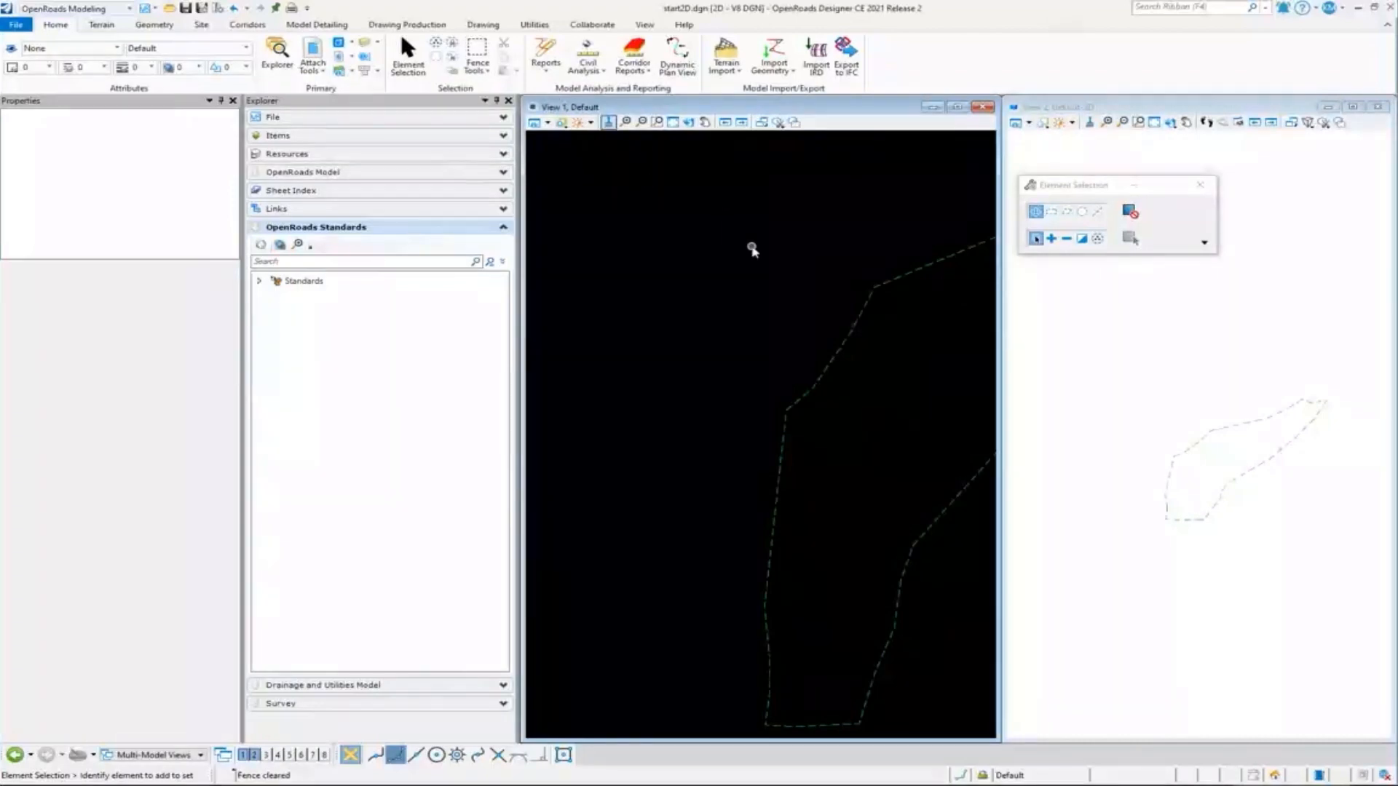
mouse_move(753, 342)
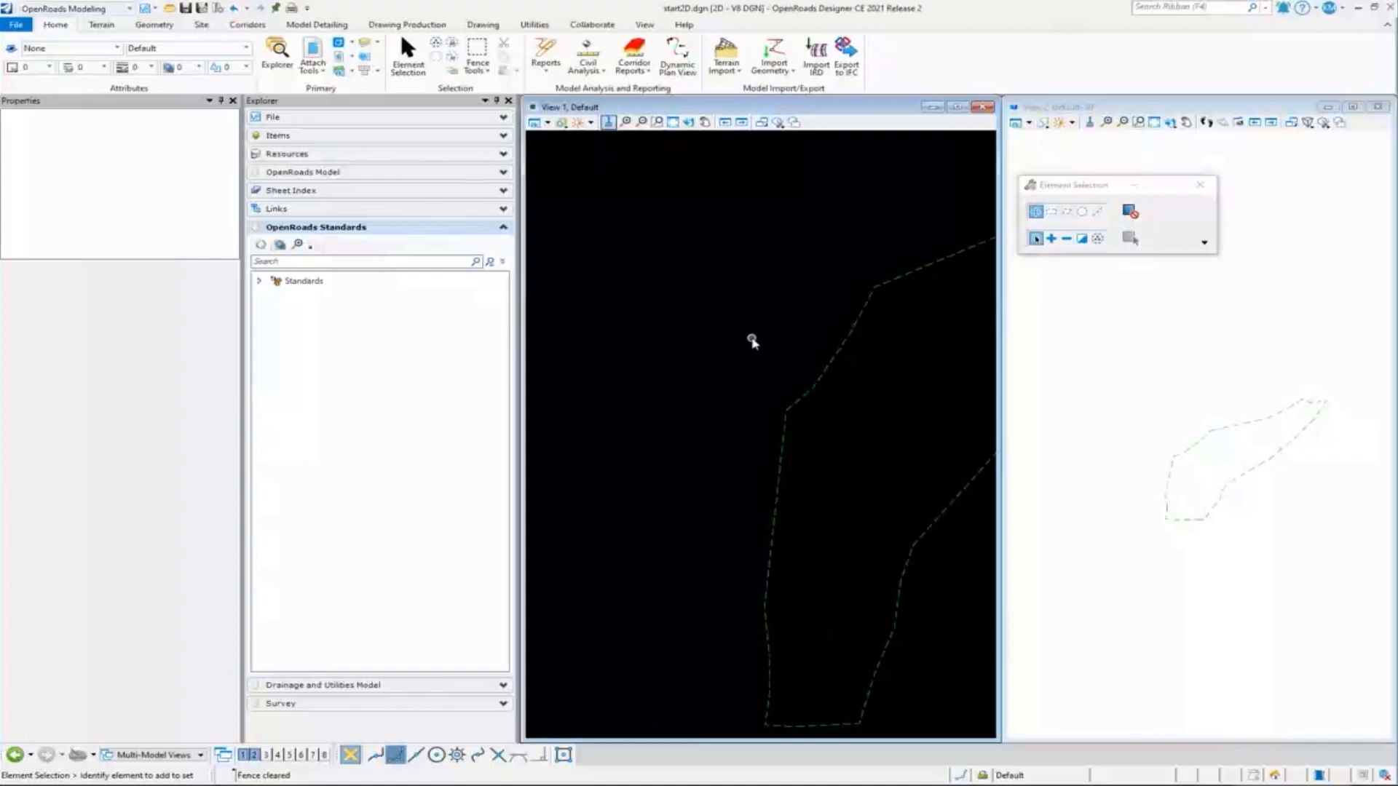
mouse_move(14, 24)
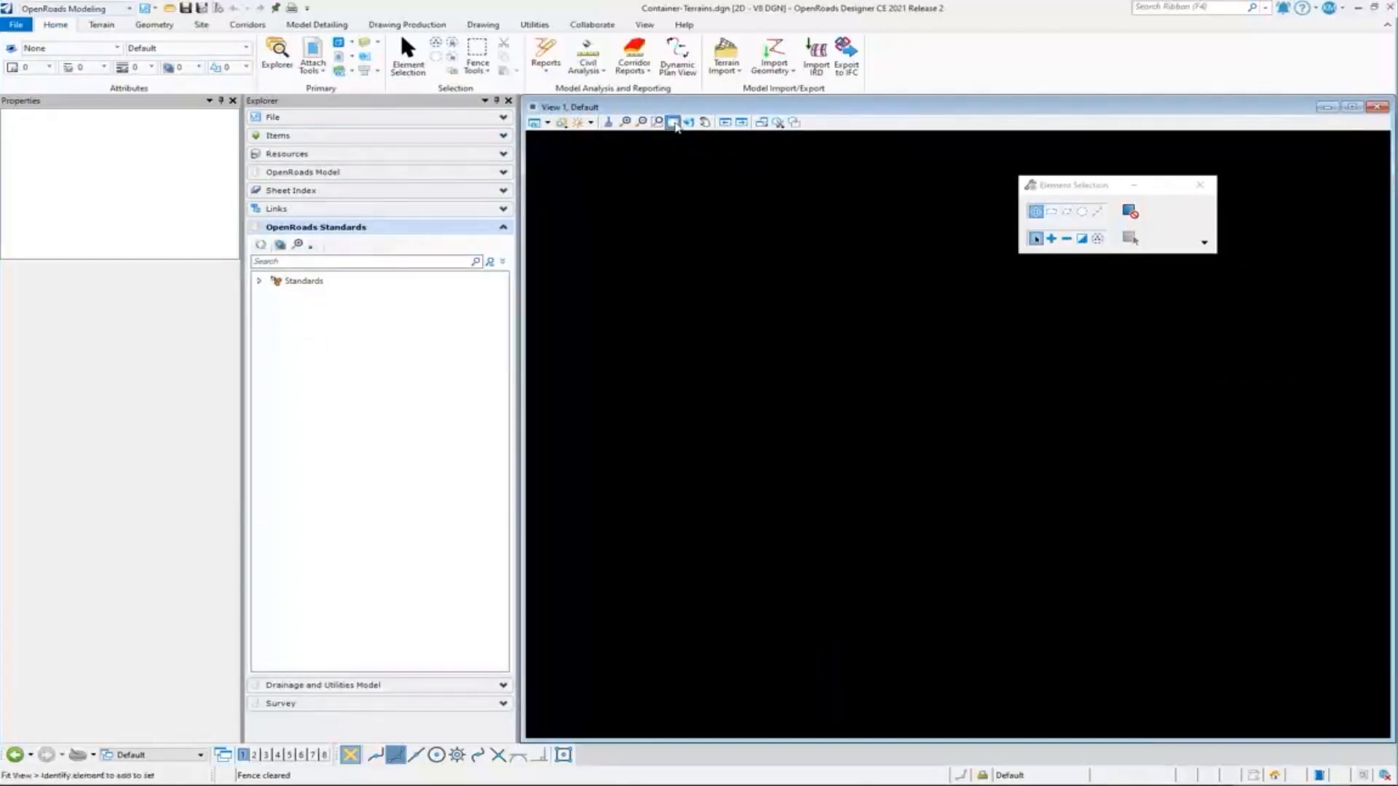
Attach start3D.dgn as a Coincident-World reference so its terrain boundary shows in the view.
left_click(672, 122)
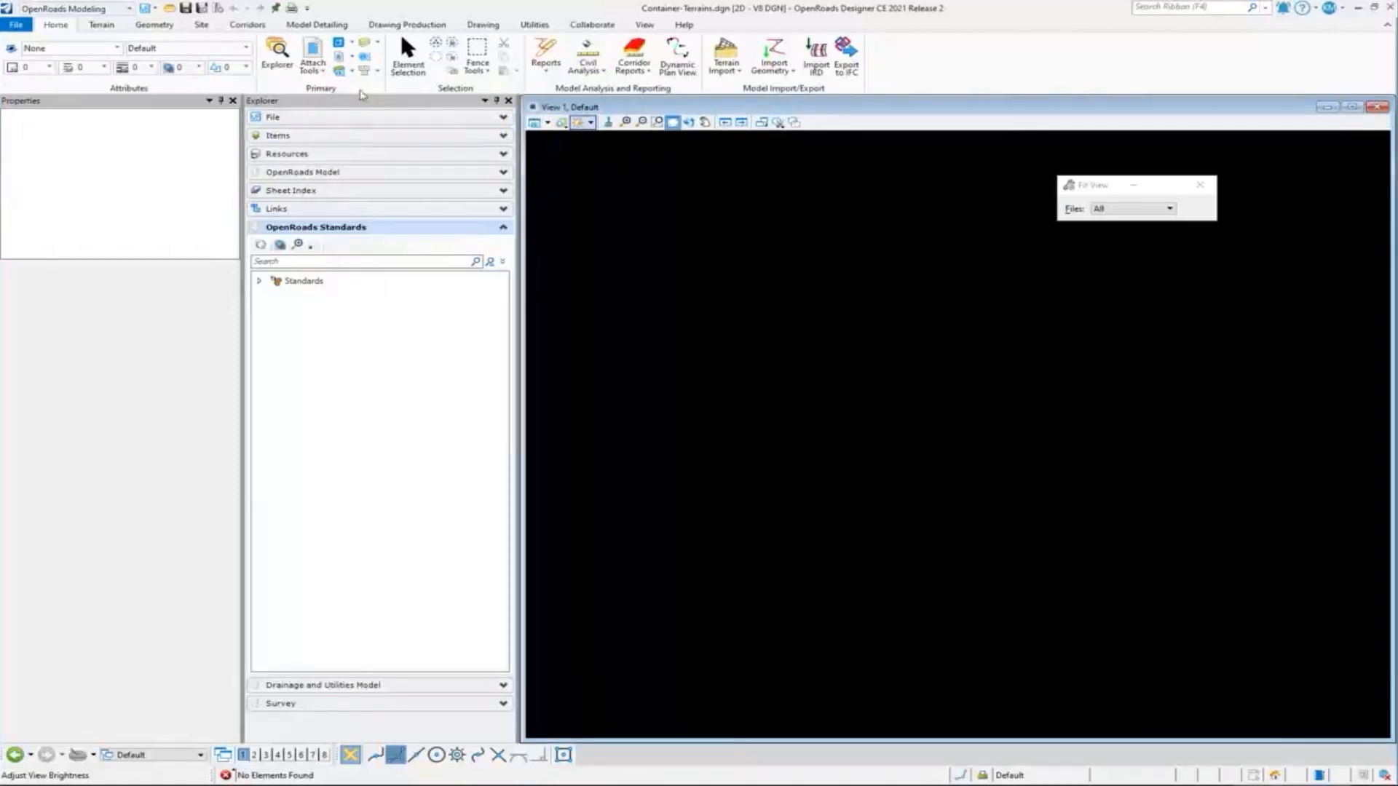
left_click(311, 57)
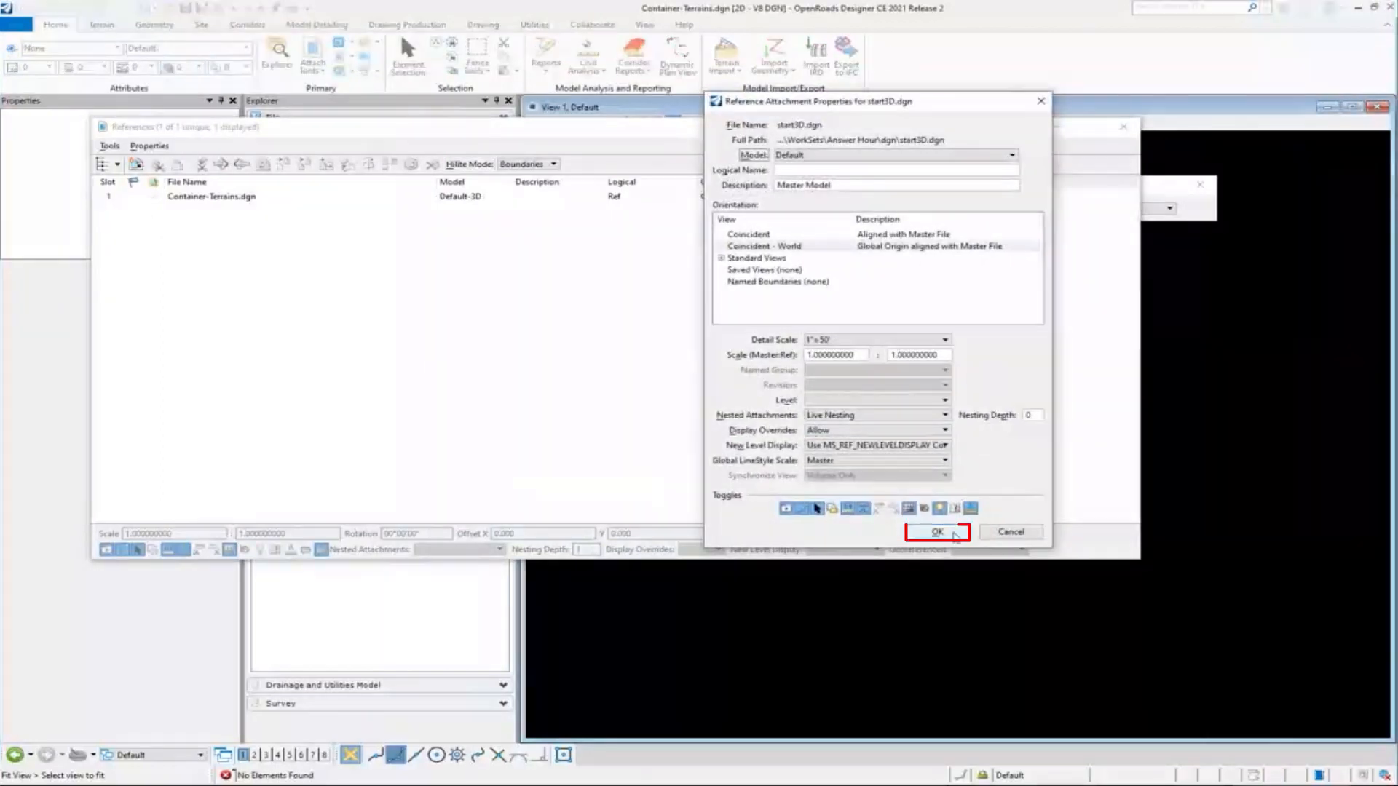
left_click(936, 532)
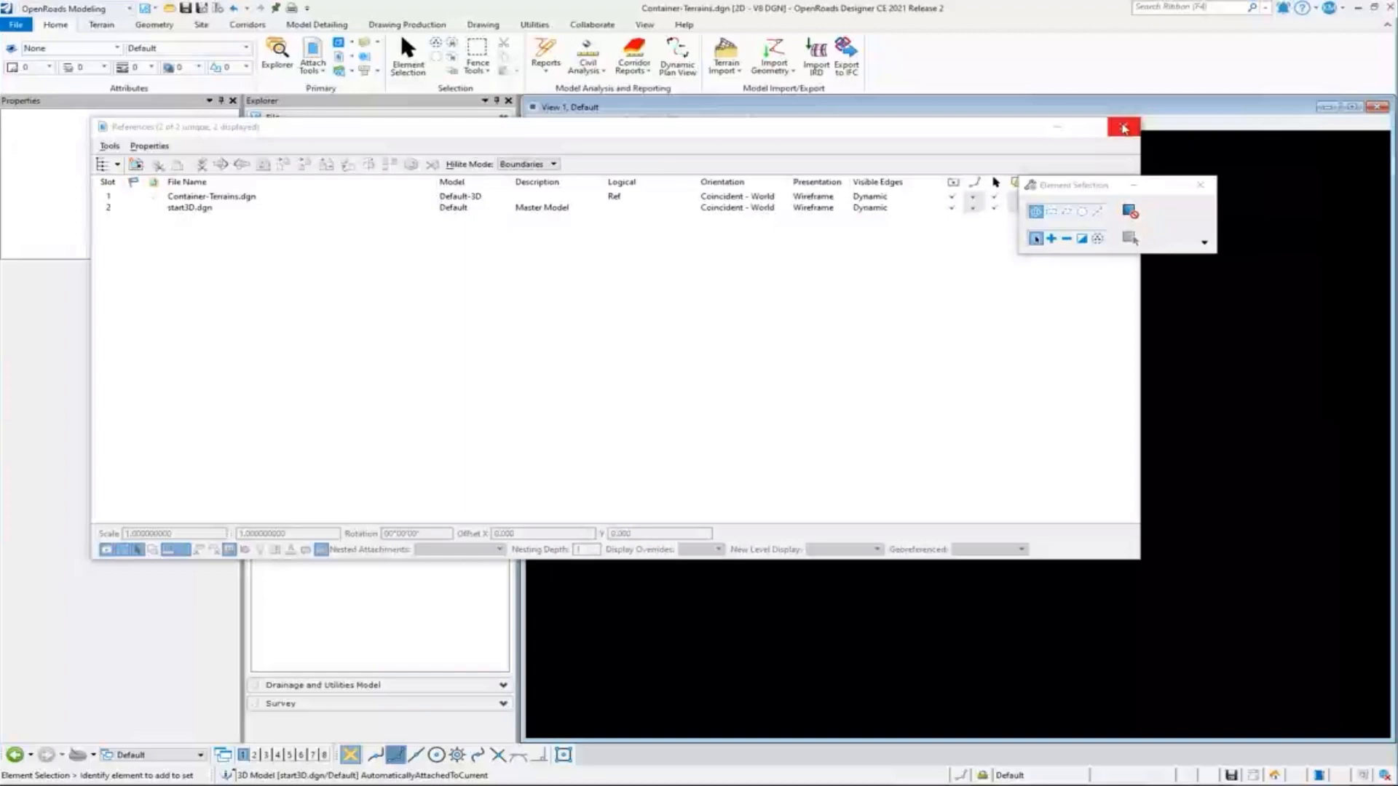
left_click(1122, 126)
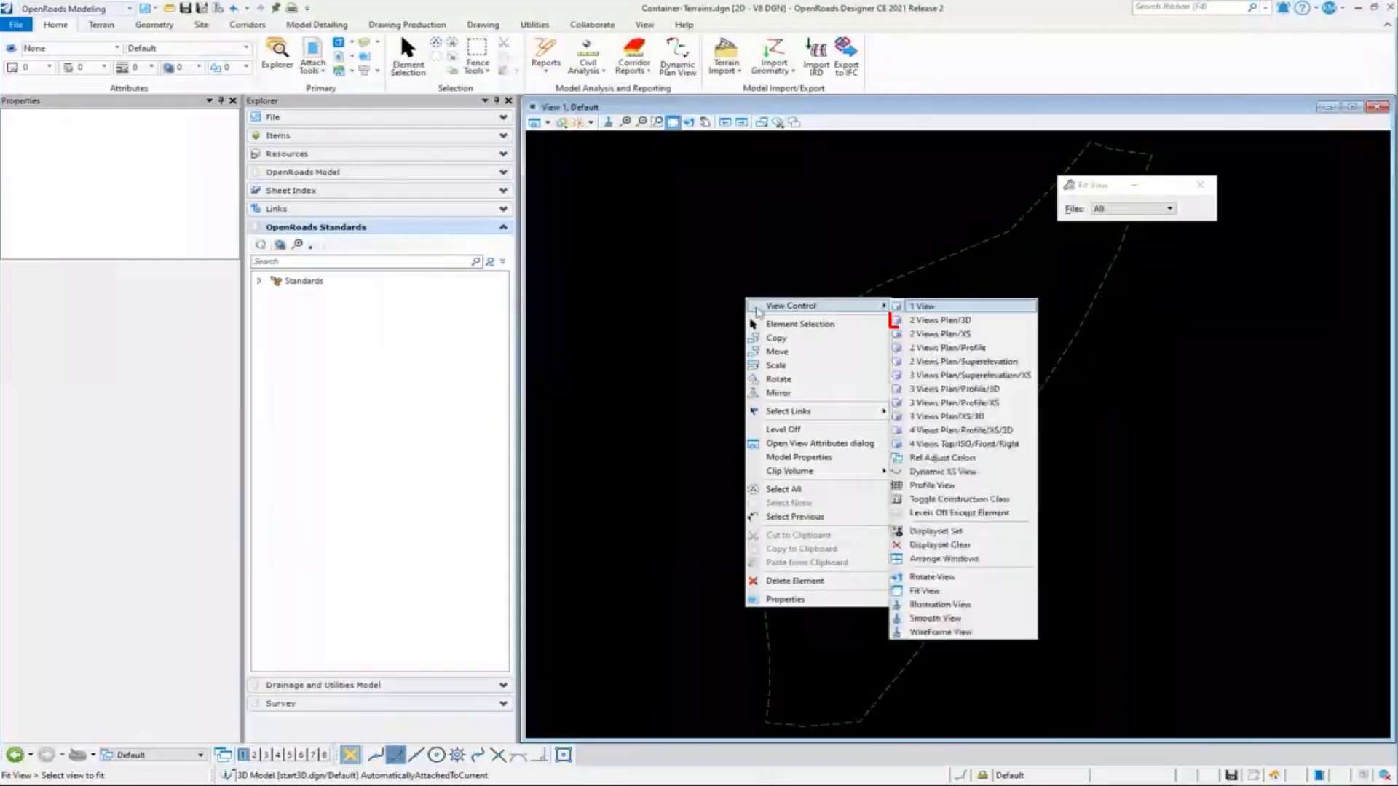
Switch the display to the 2 Views Plan/3D layout showing the Hwy12Topo boundary in both.
left_click(940, 332)
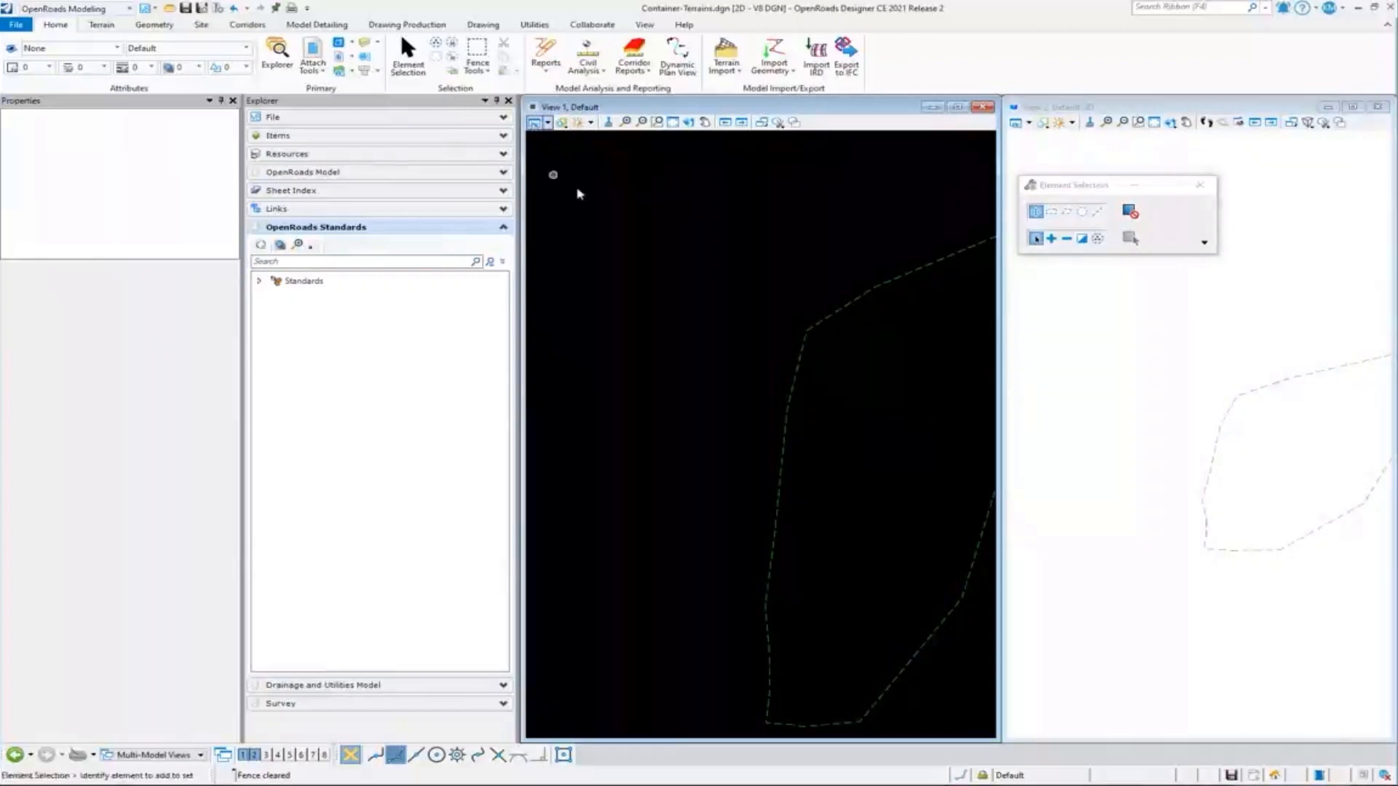
mouse_move(818, 327)
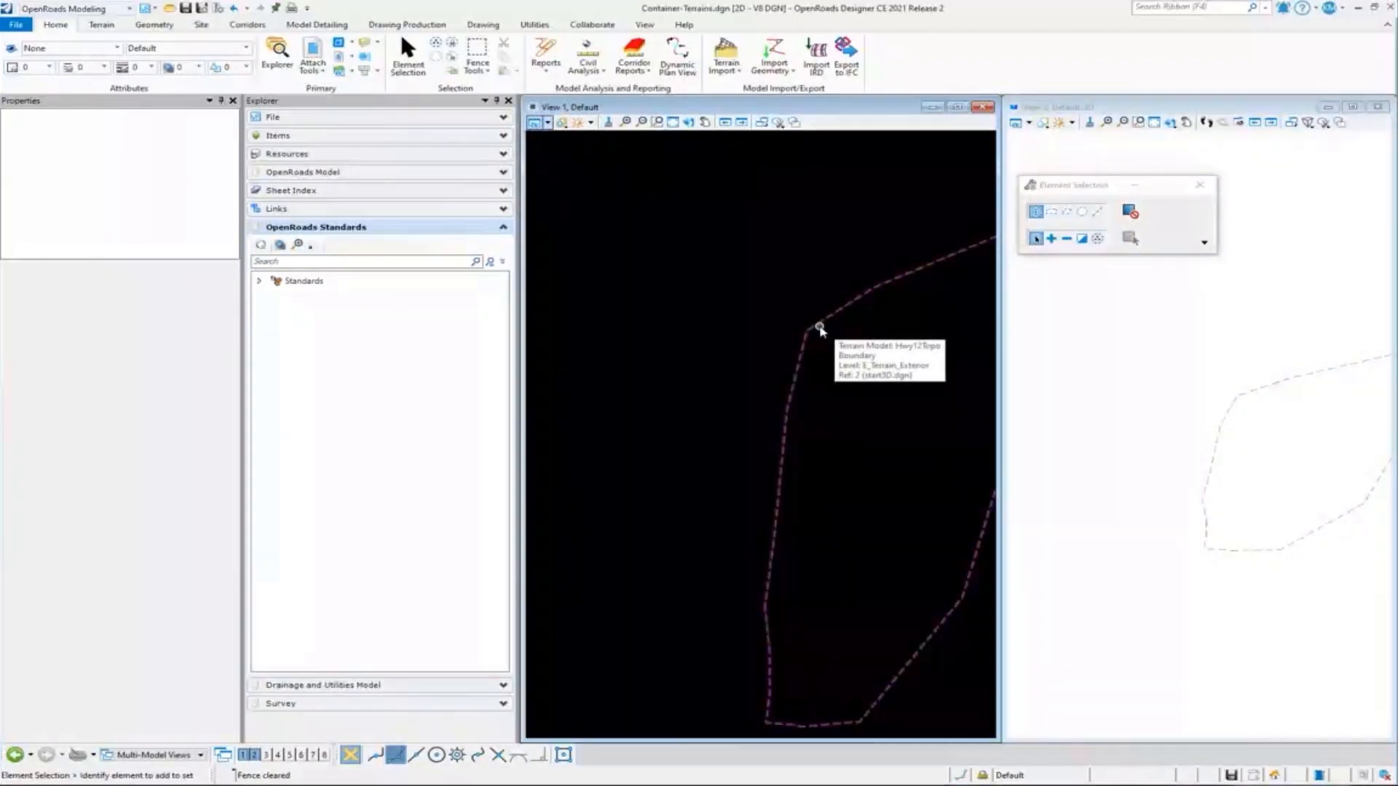
mouse_move(718, 166)
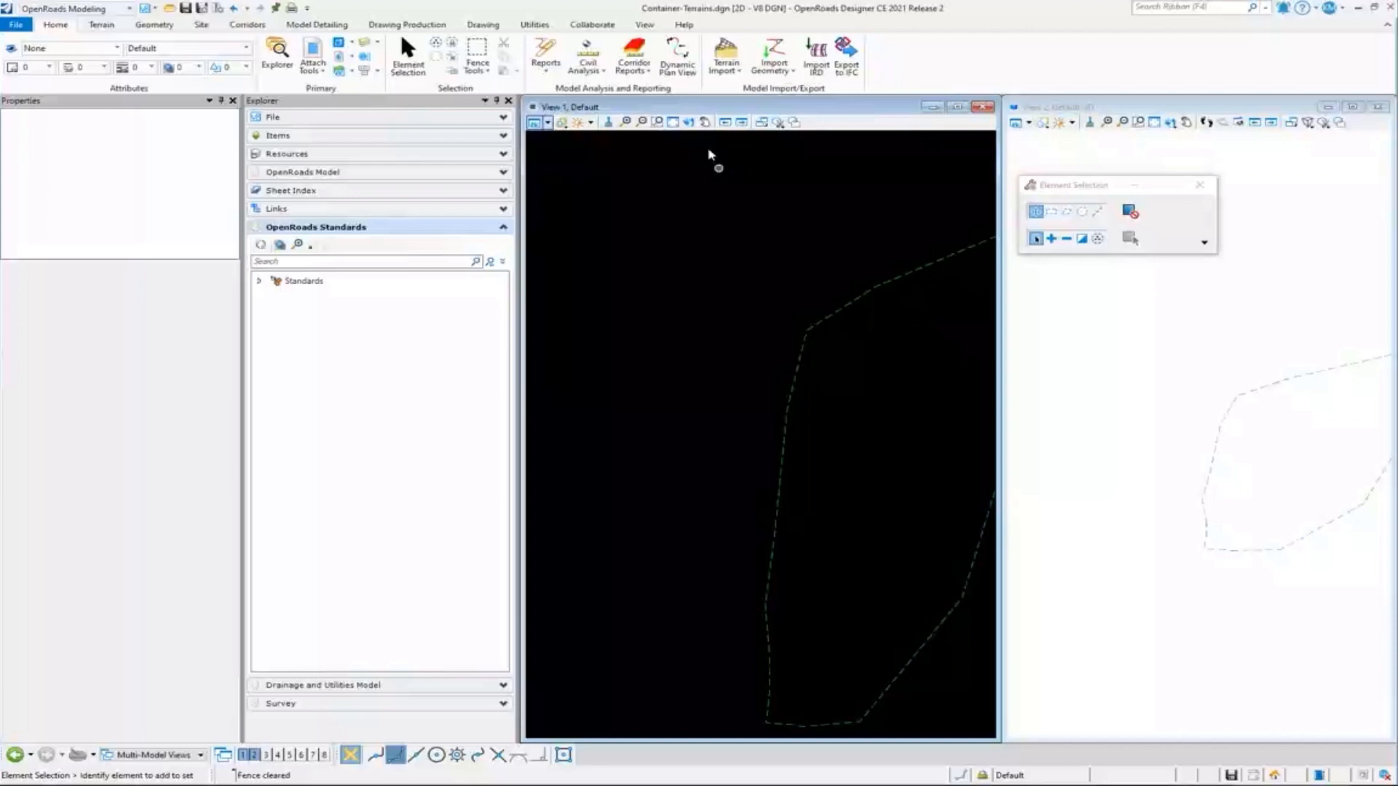
left_click(836, 312)
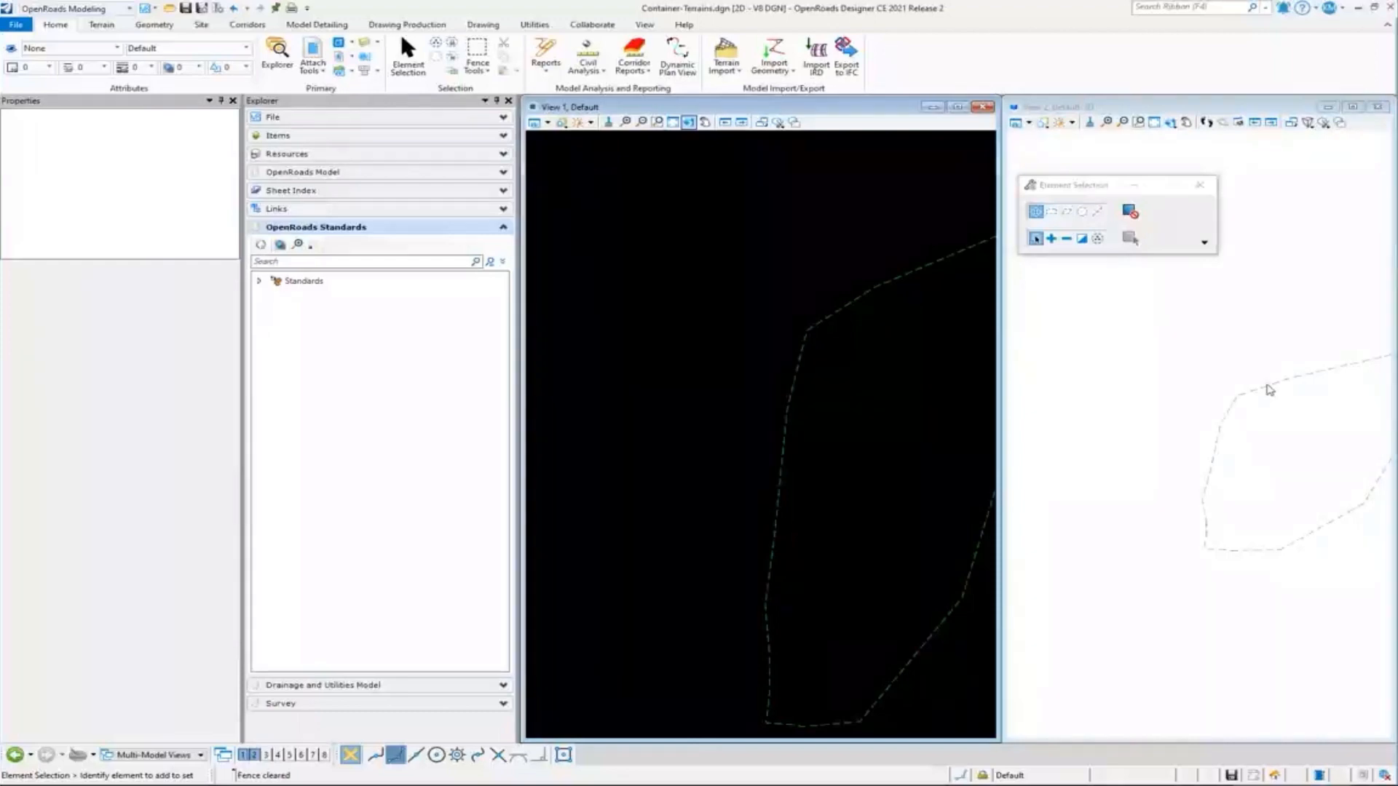
mouse_move(1209, 257)
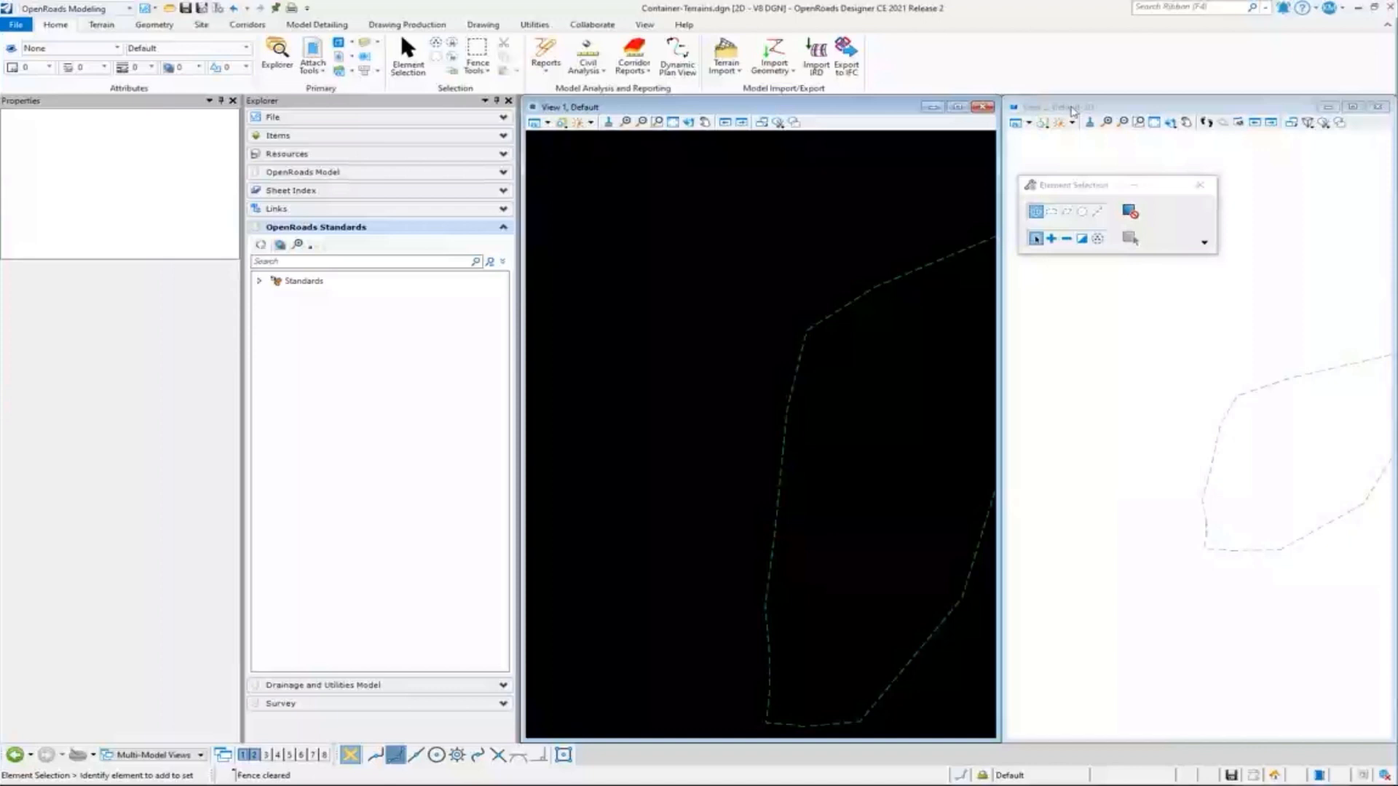
mouse_move(1230, 399)
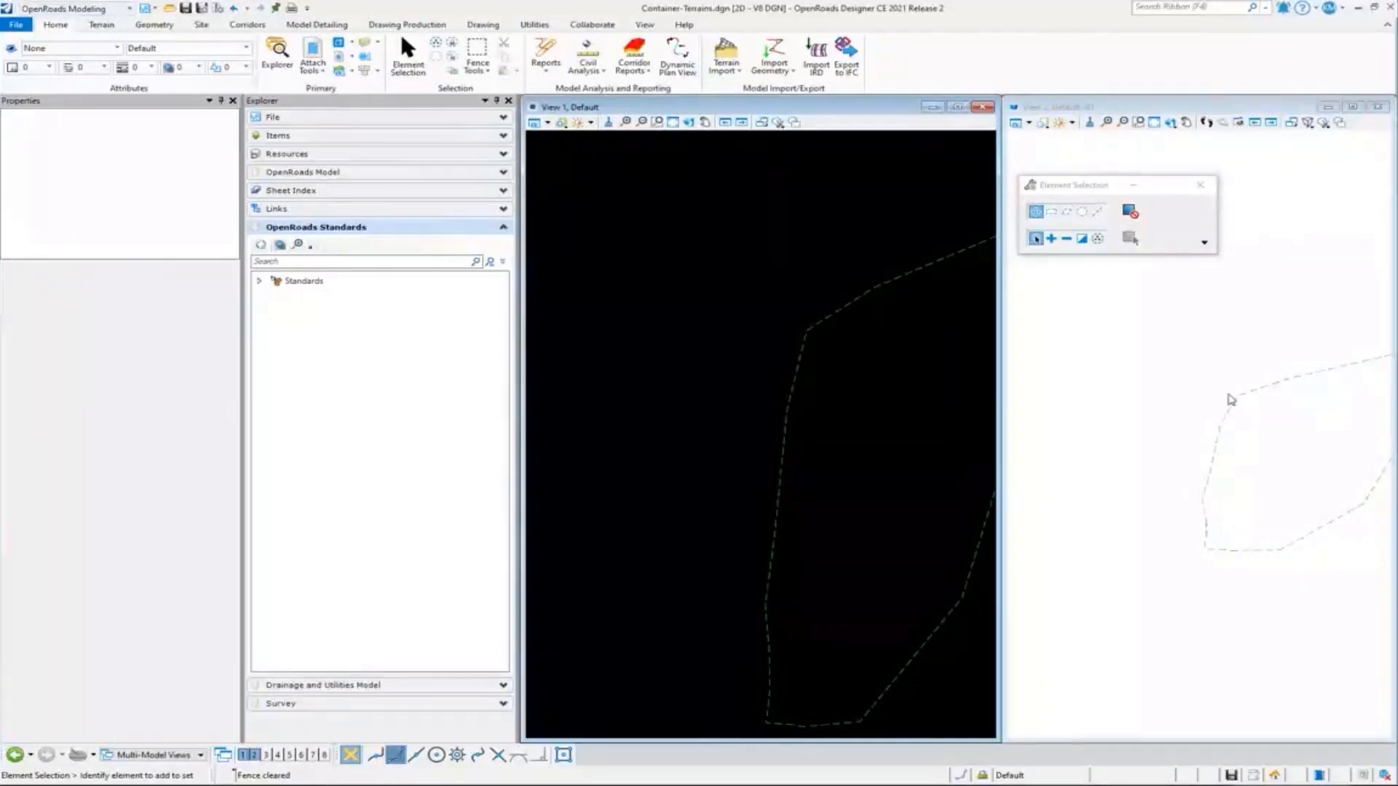
mouse_move(1019, 333)
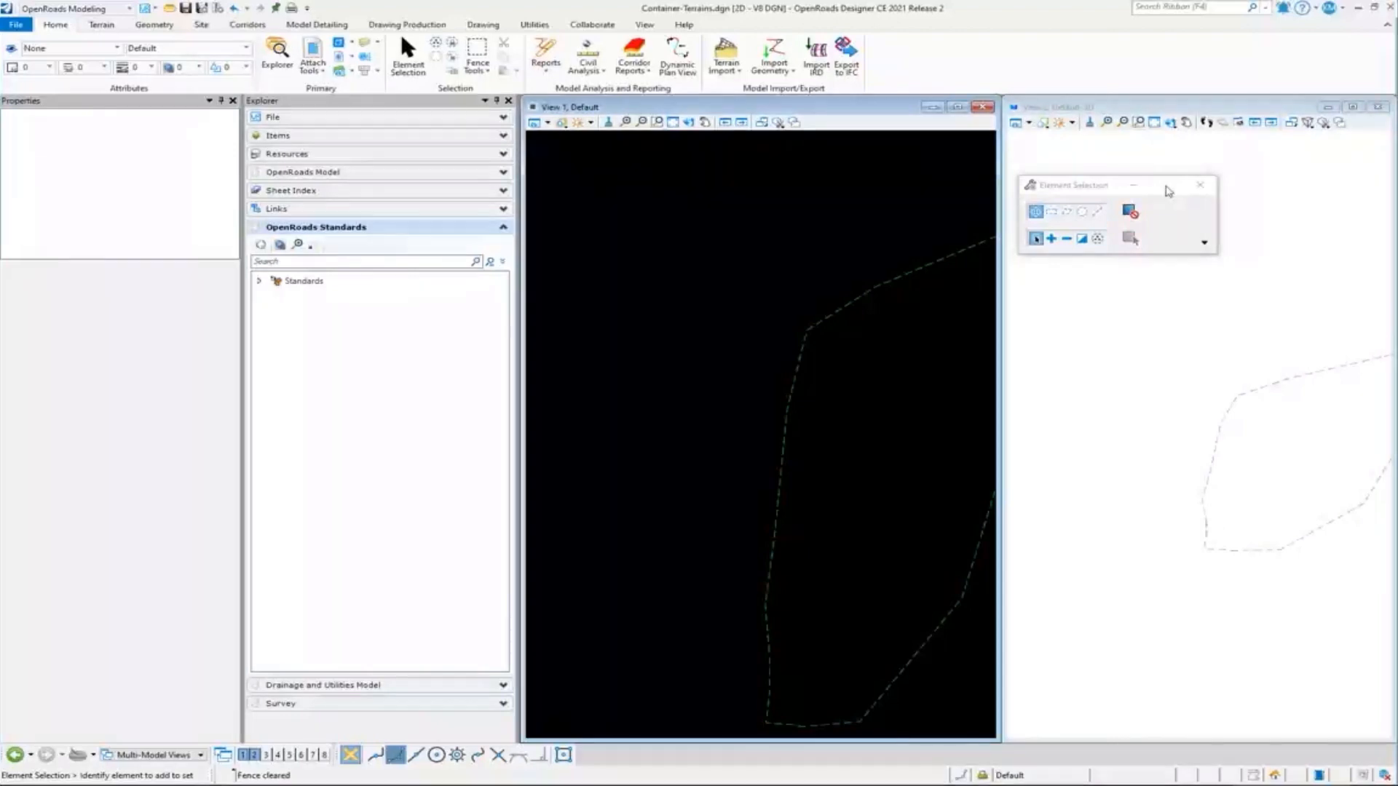
mouse_move(925, 250)
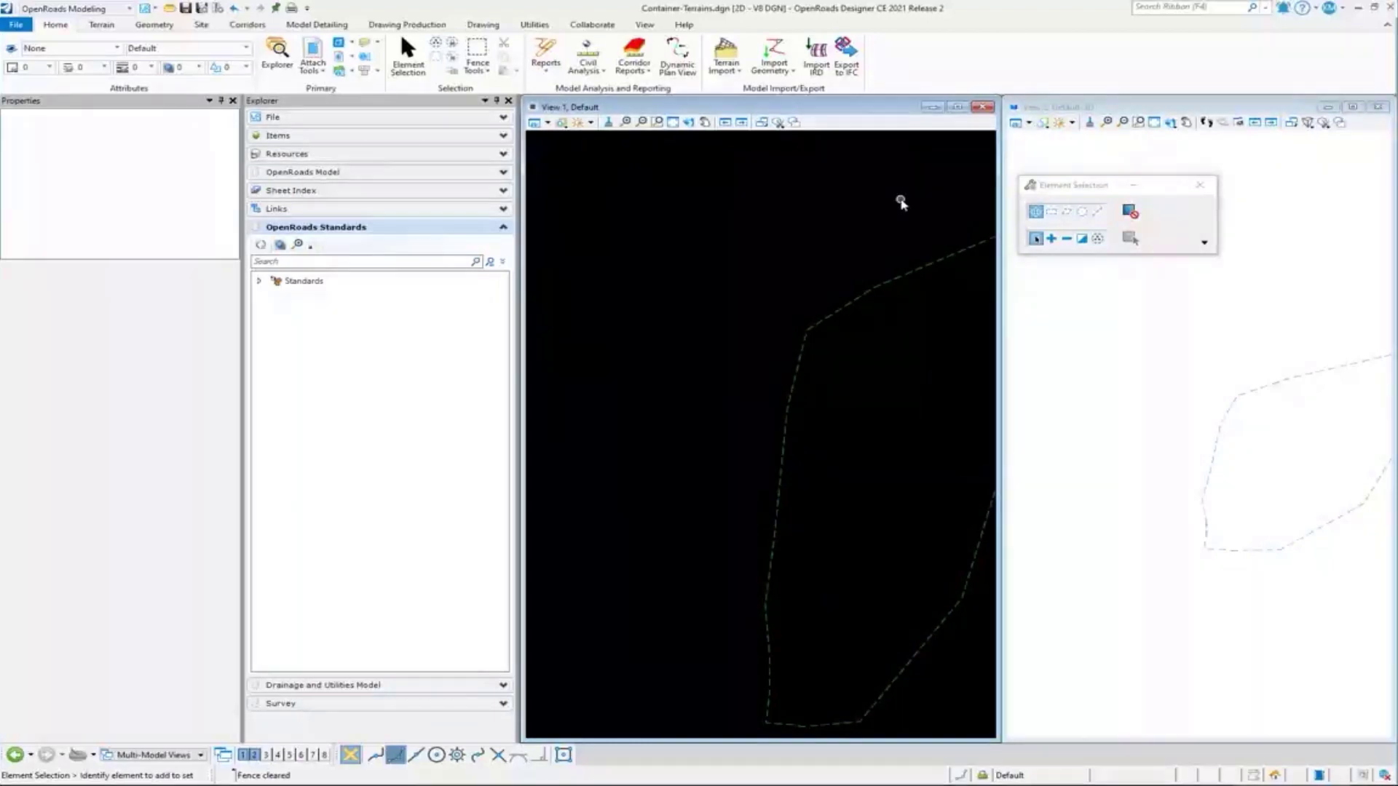
mouse_move(856, 214)
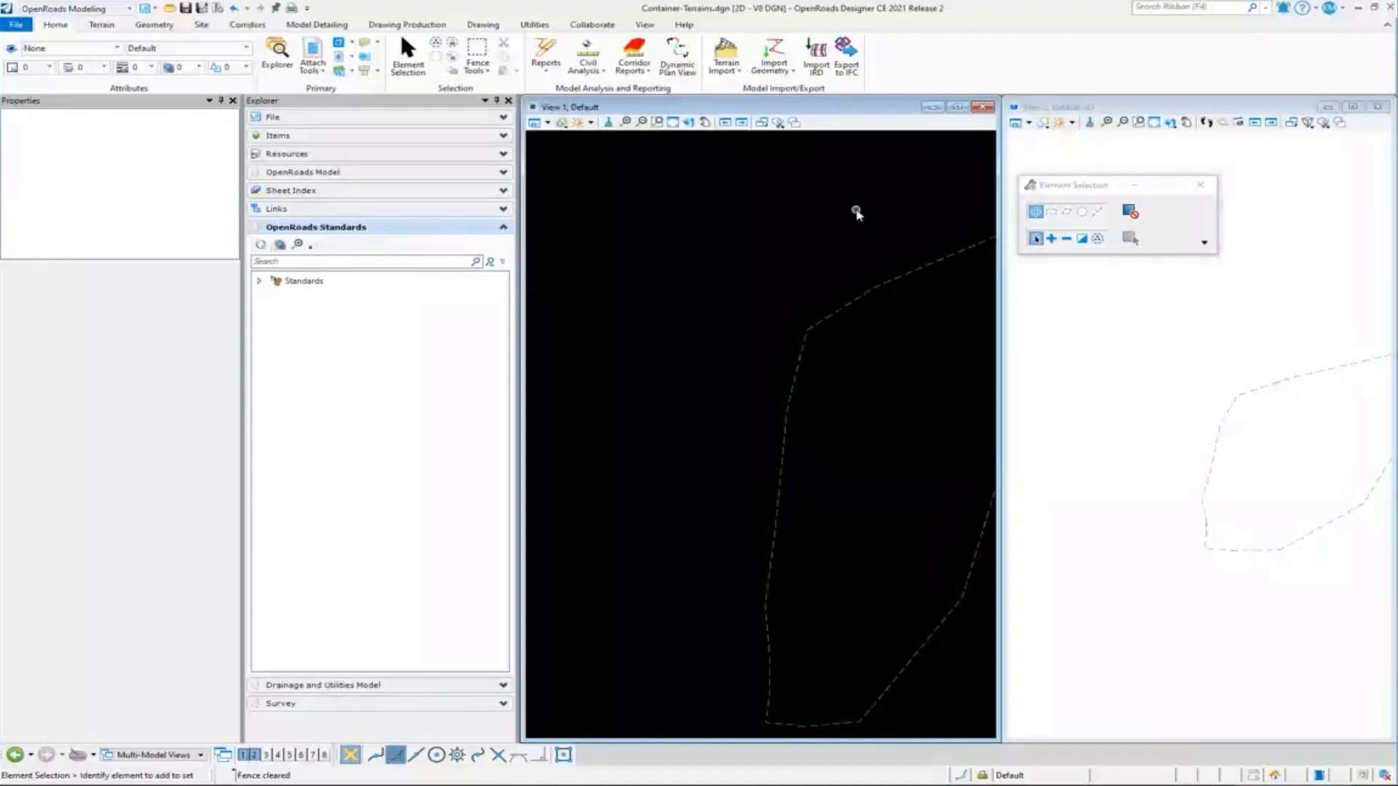
mouse_move(15, 25)
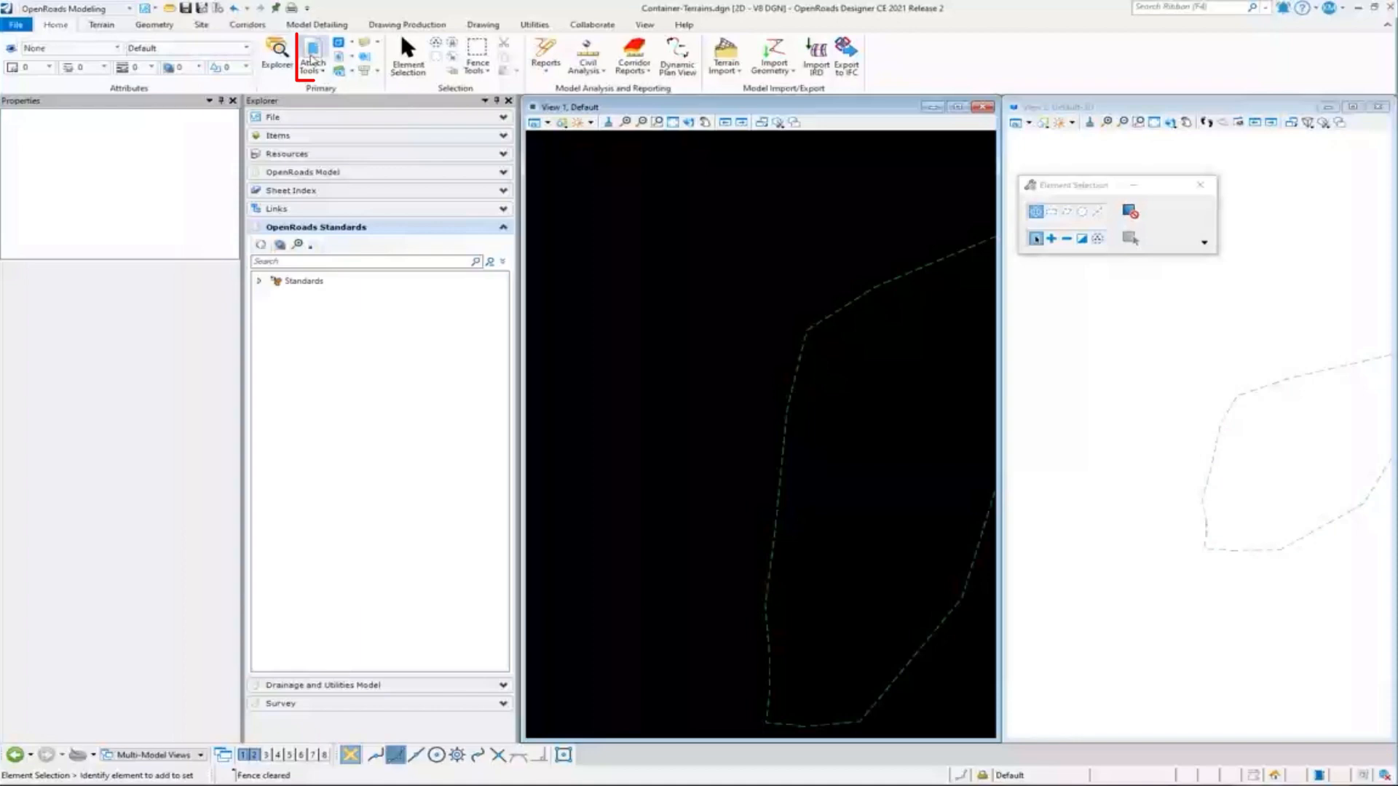
Attach start2D.dgn as a second reference so its boundary appears in plan and 3D views.
left_click(312, 58)
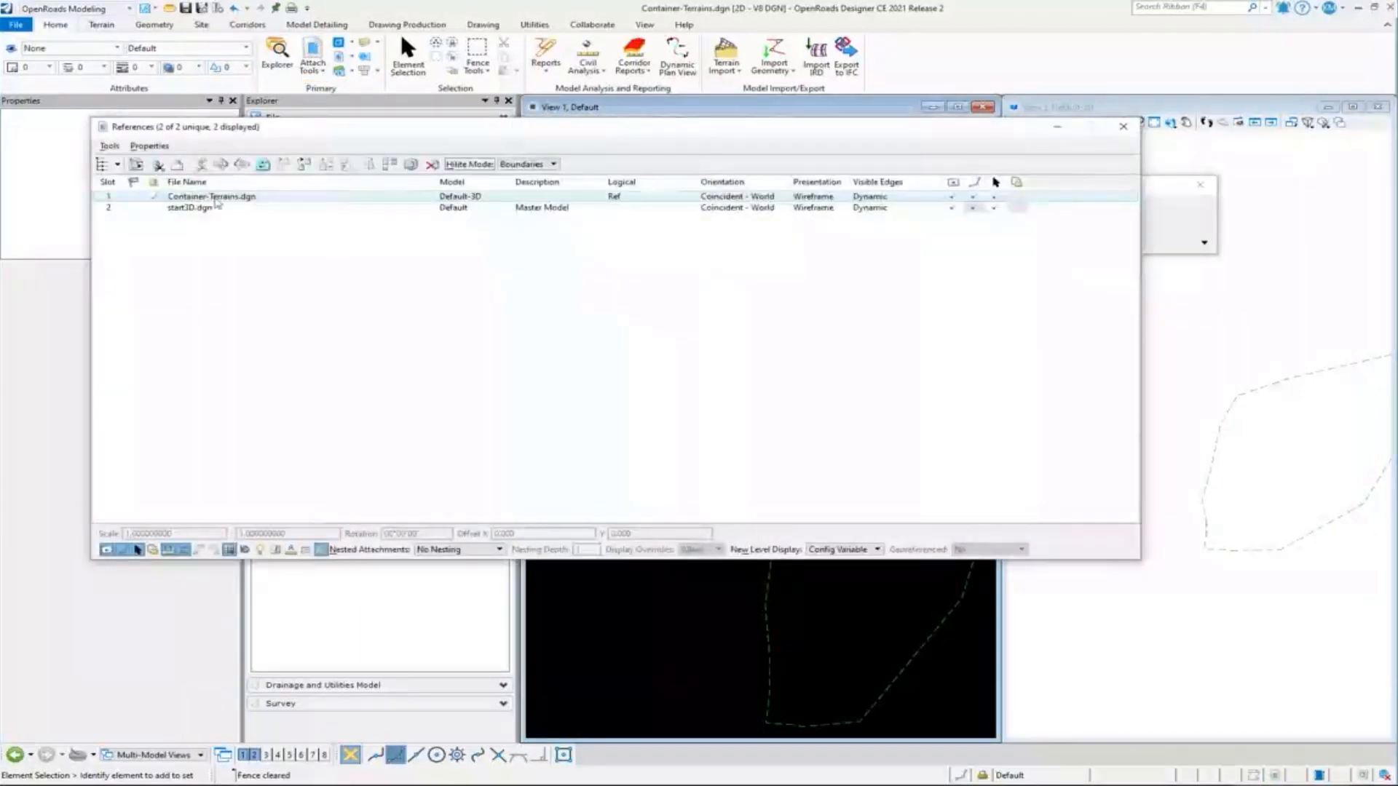
left_click(135, 164)
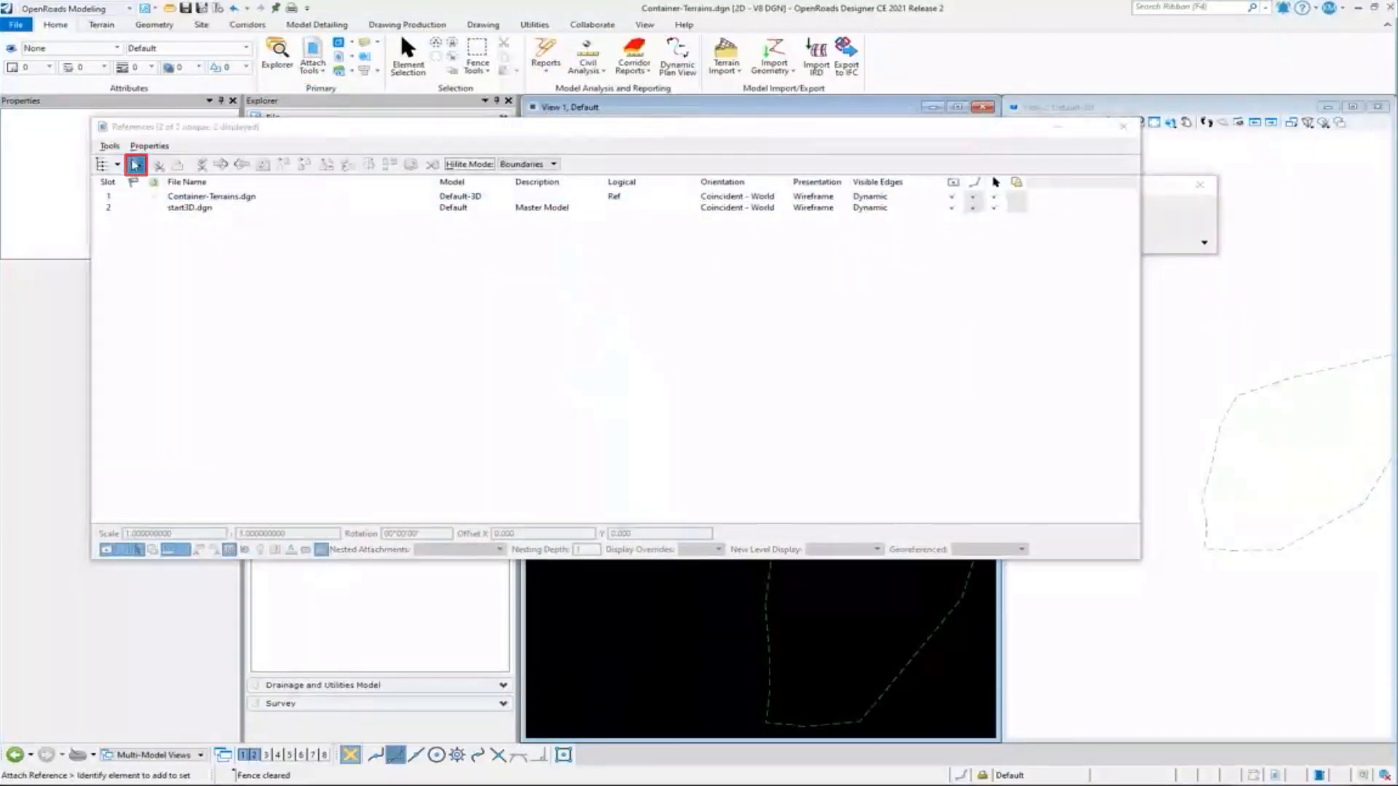
left_click(134, 164)
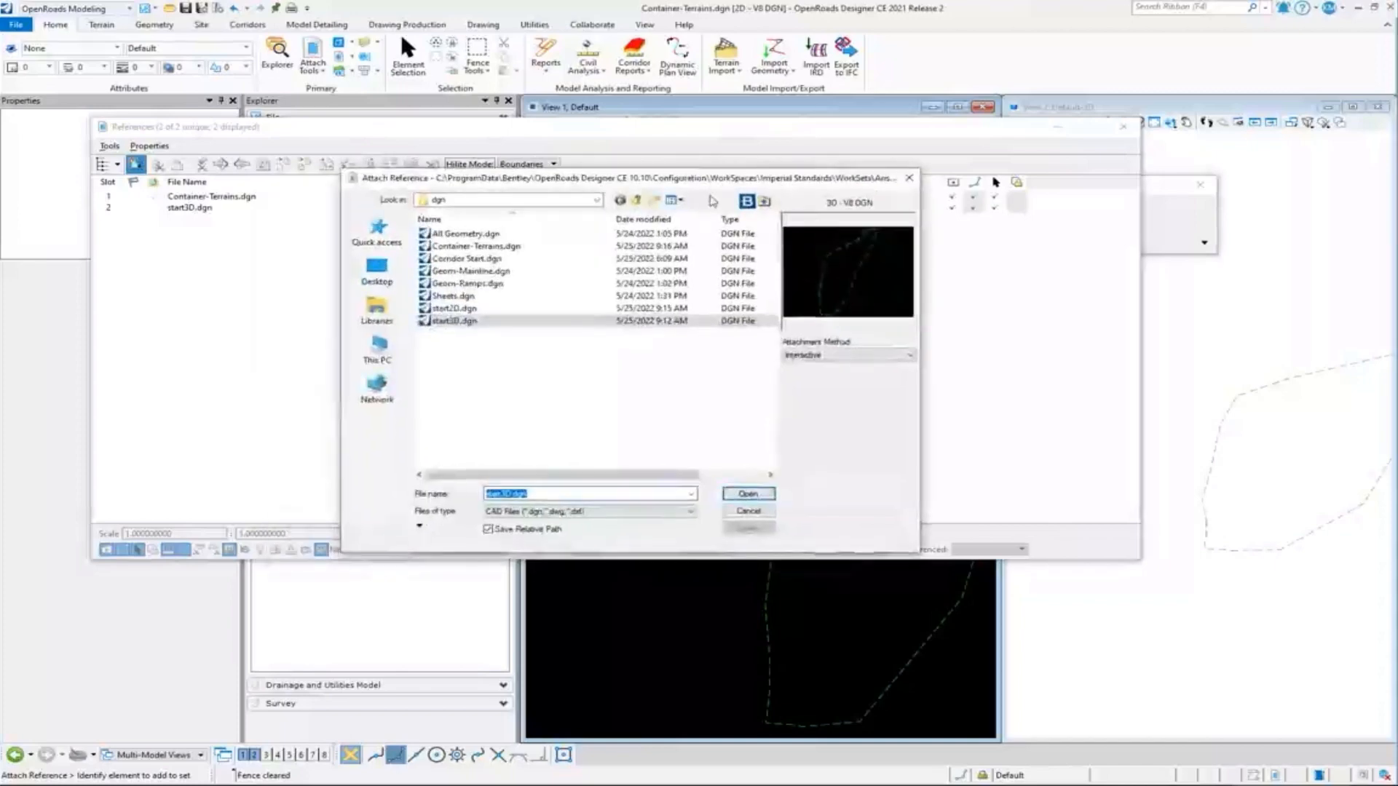
left_click(455, 307)
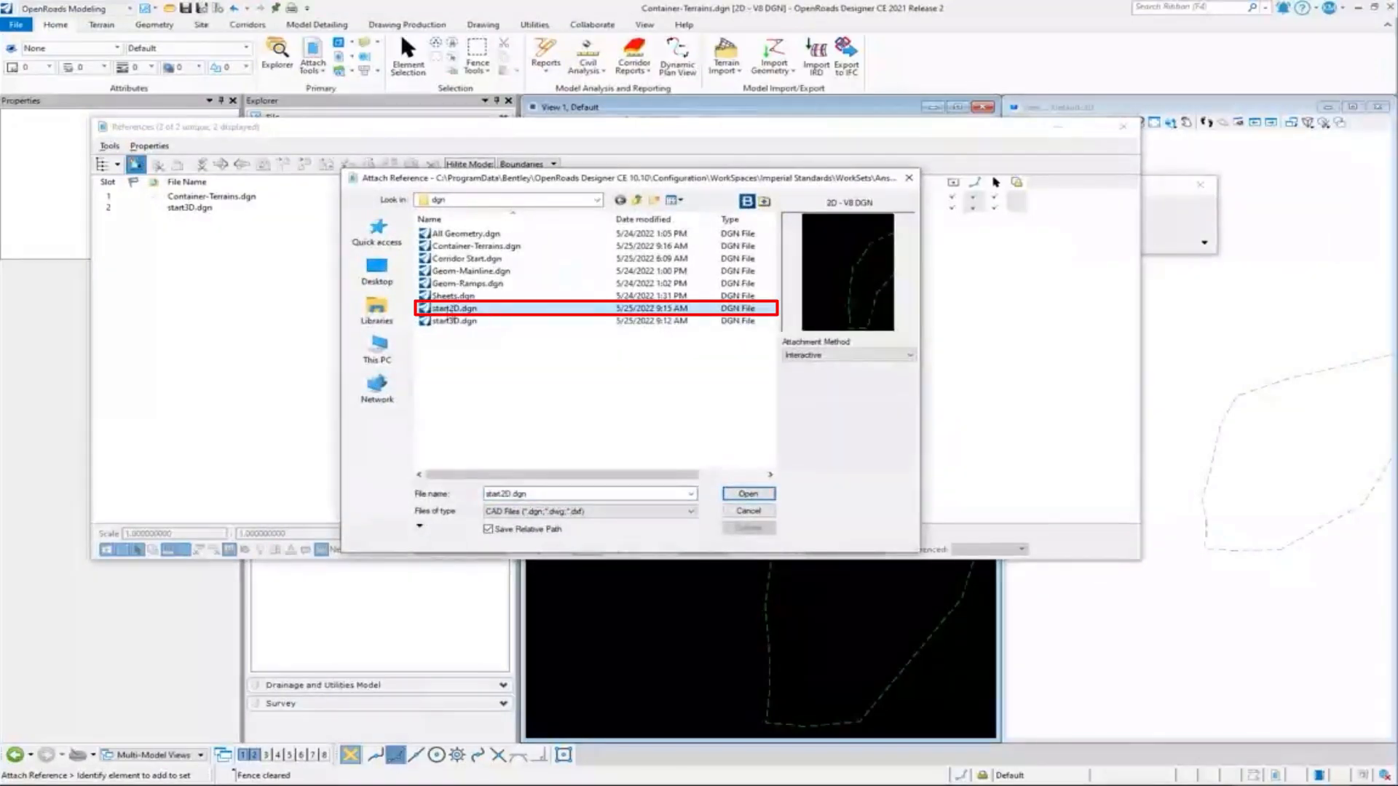
mouse_move(455, 307)
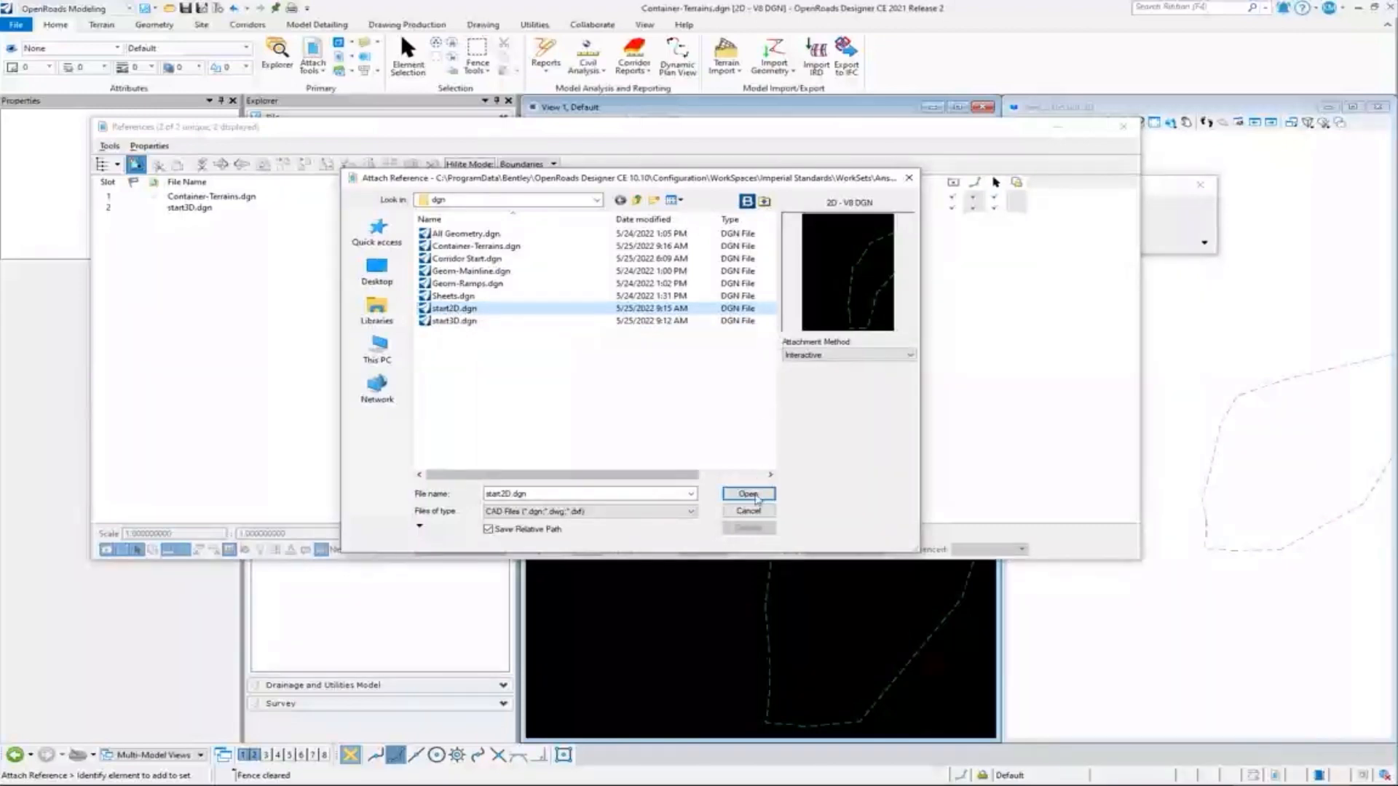
left_click(747, 495)
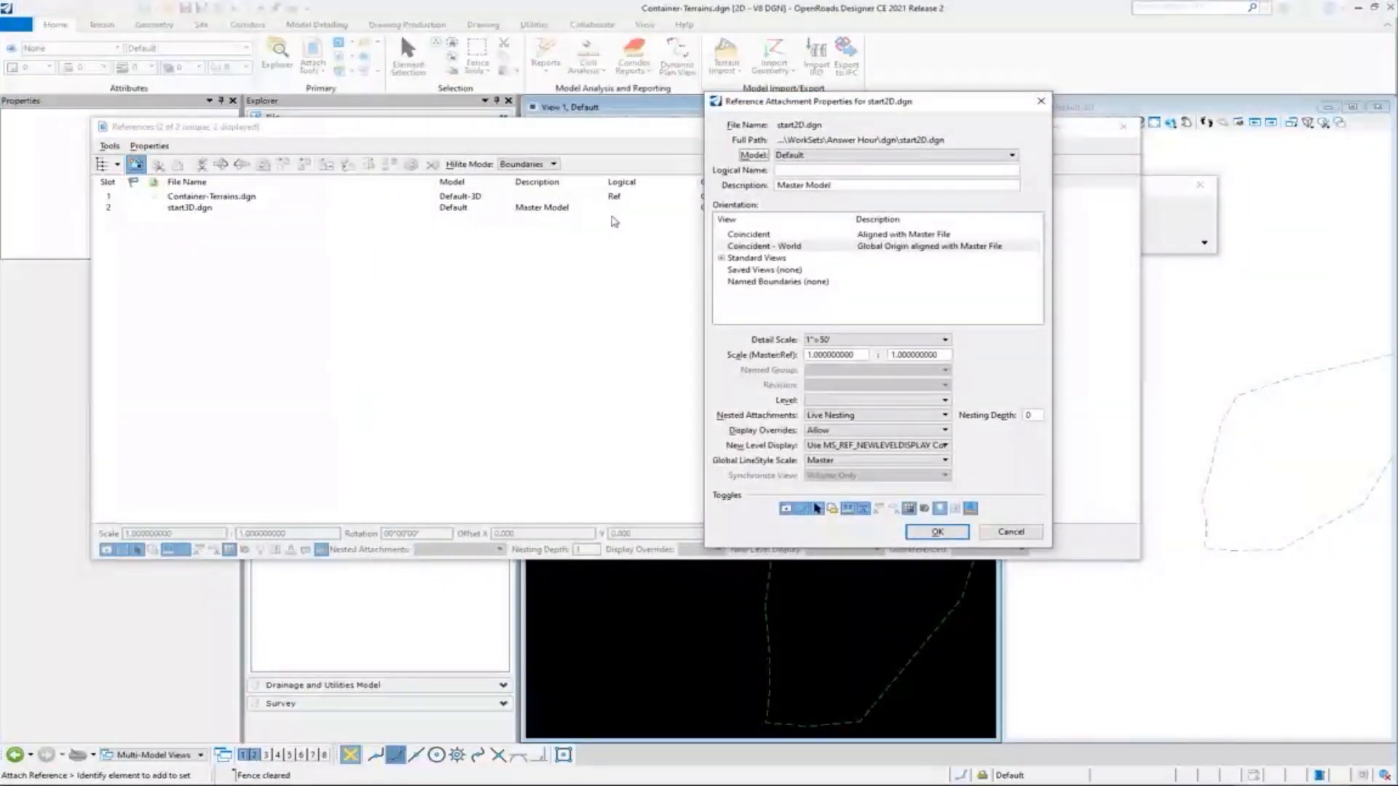
mouse_move(844, 428)
type("1")
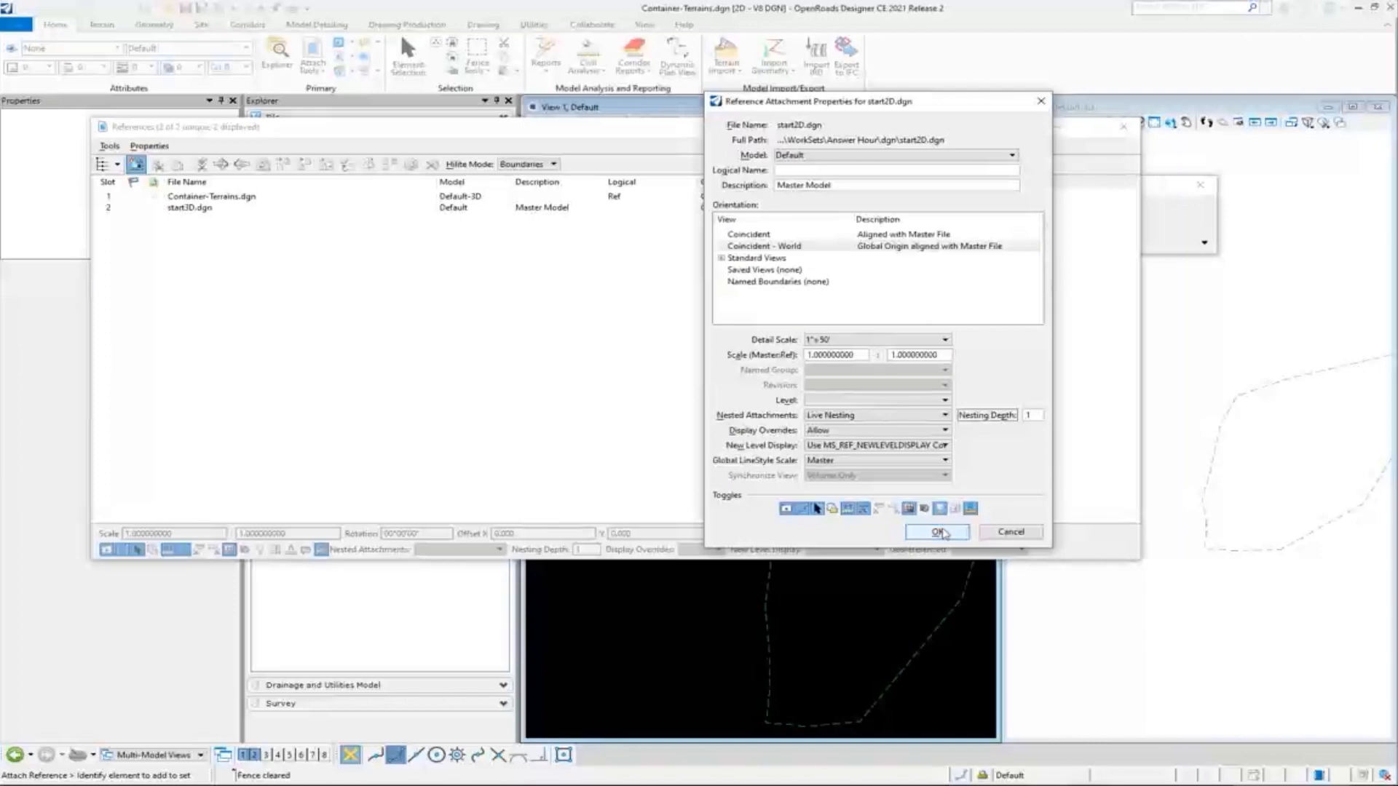
left_click(936, 533)
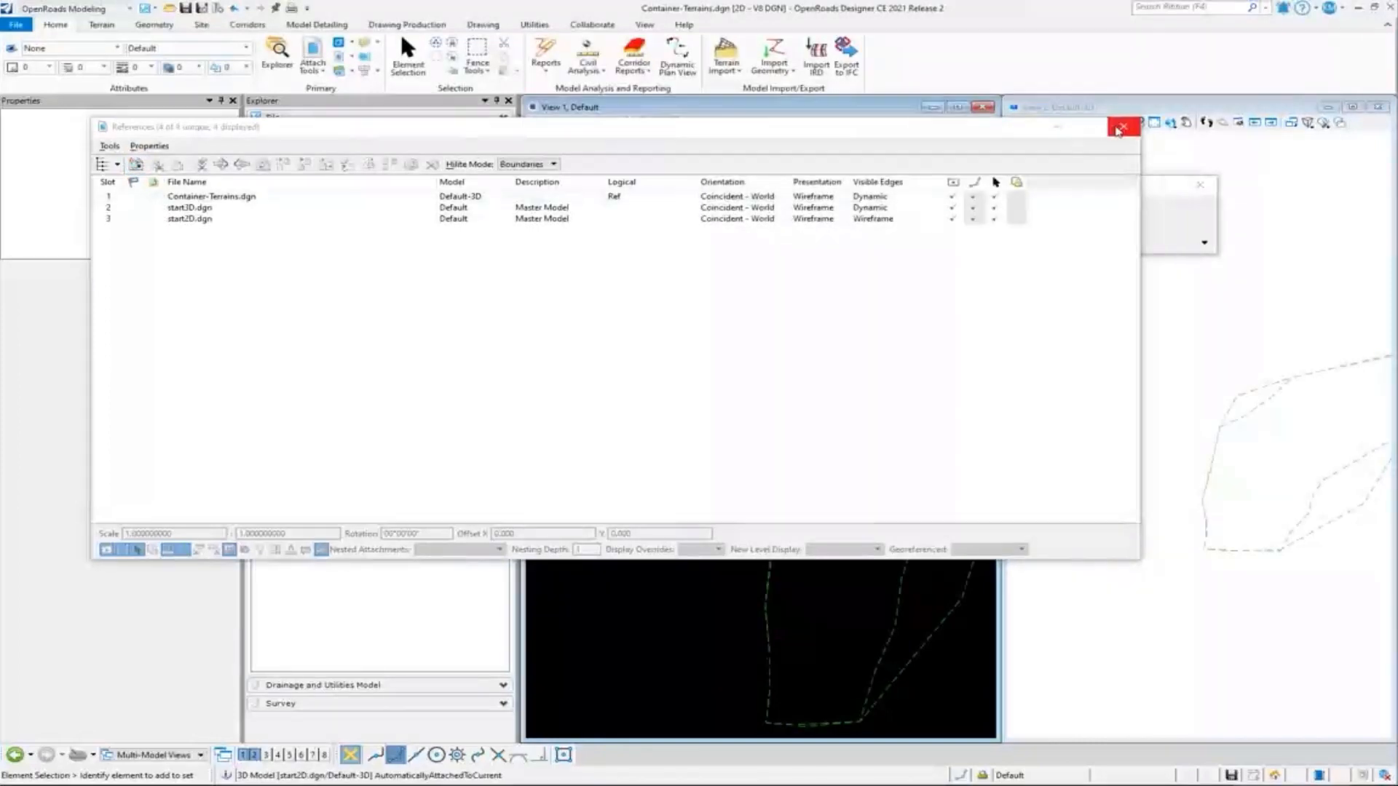
left_click(1121, 127)
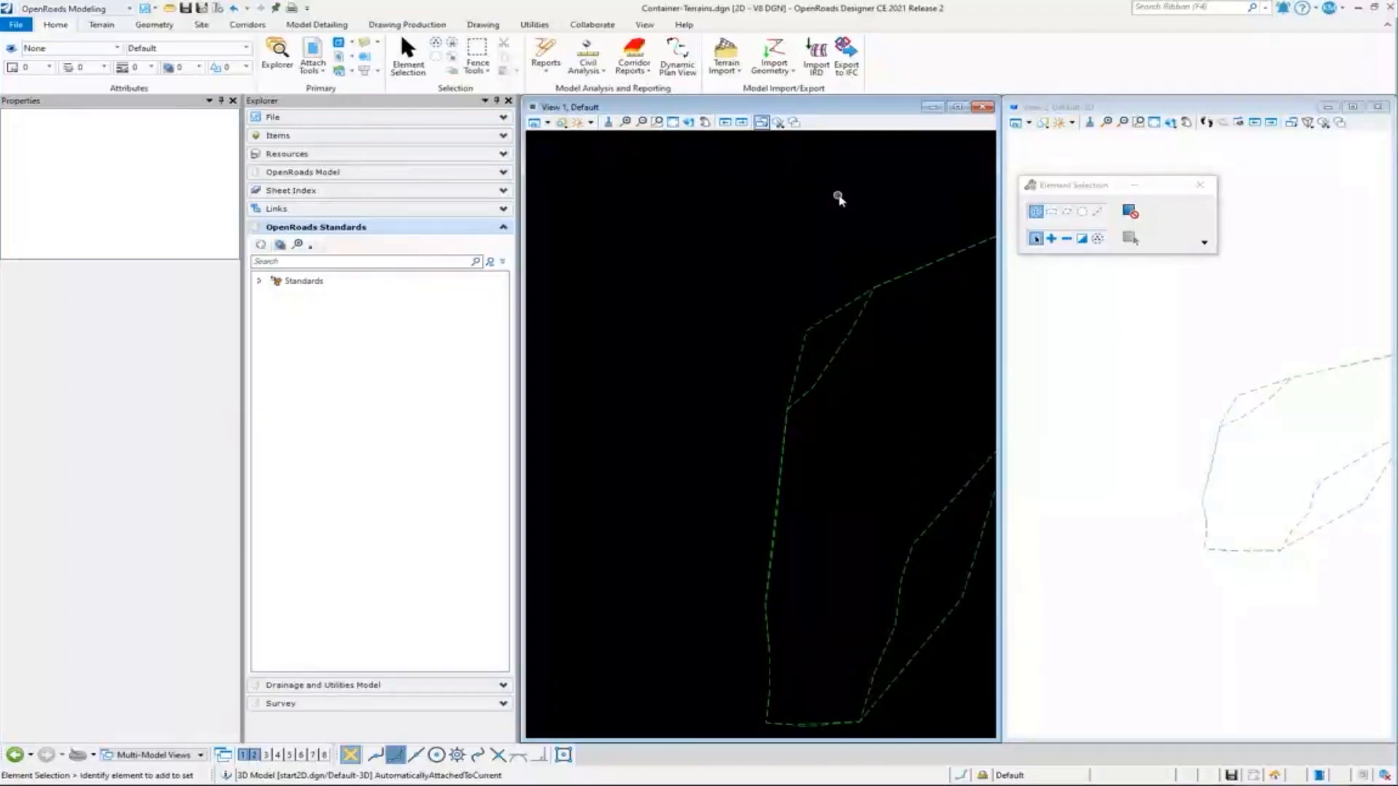
mouse_move(595, 180)
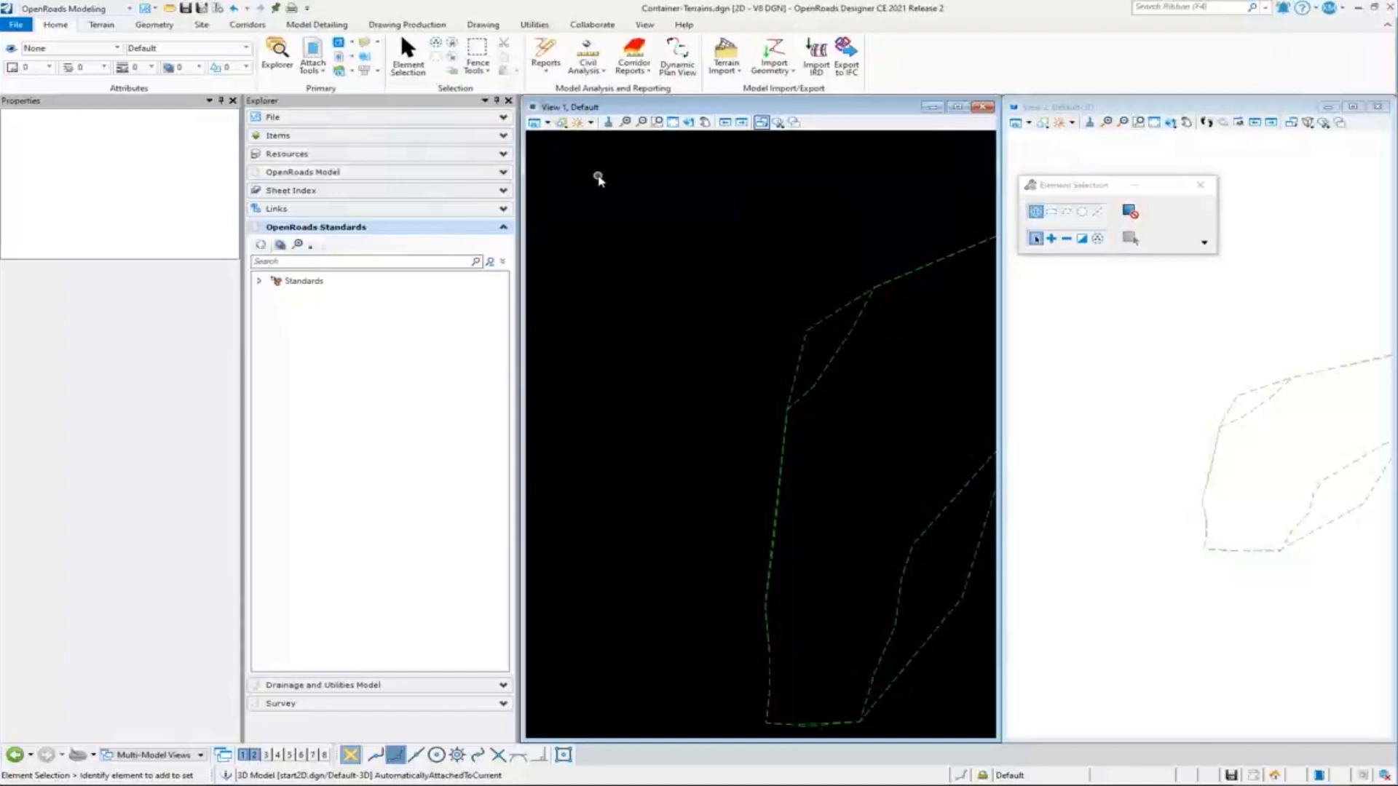
mouse_move(1328, 432)
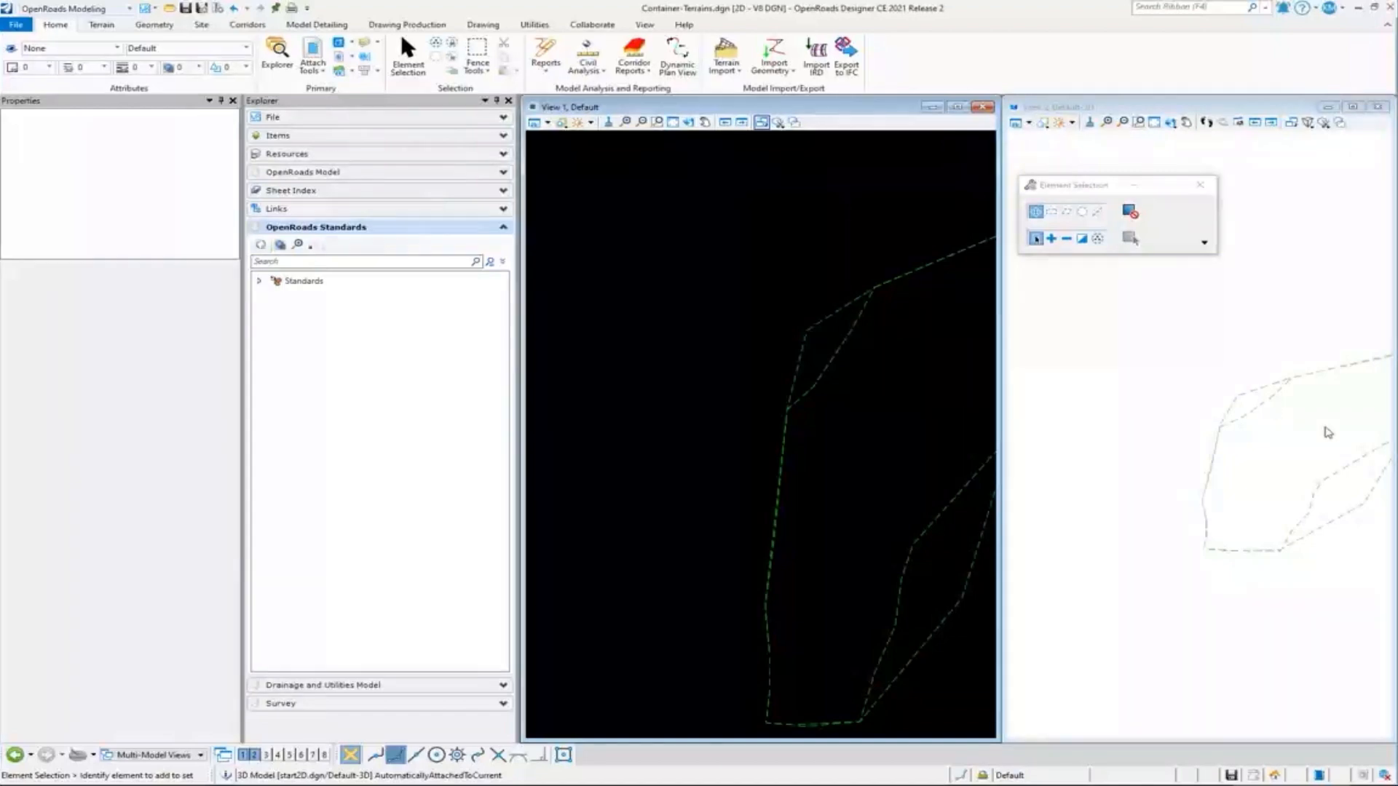
mouse_move(1264, 368)
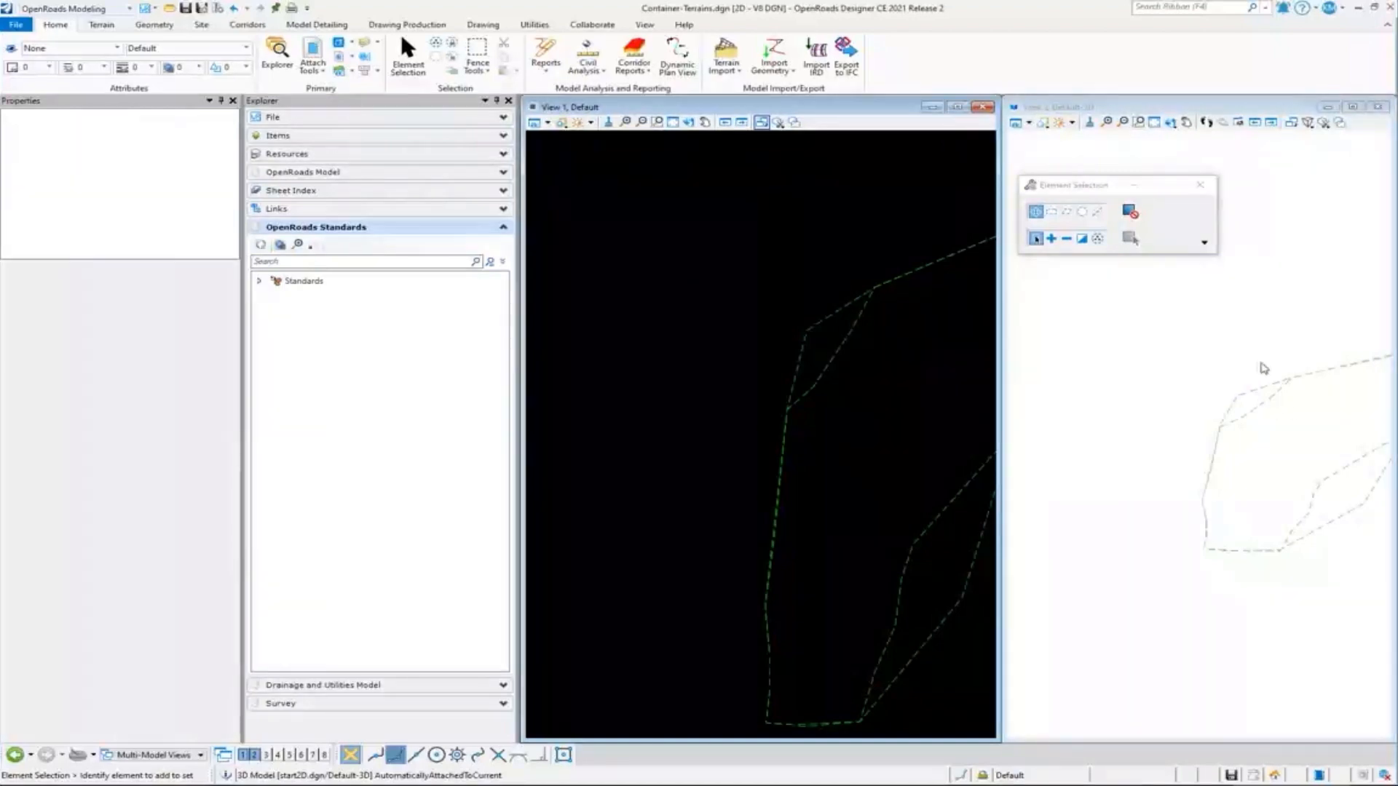
mouse_move(1277, 408)
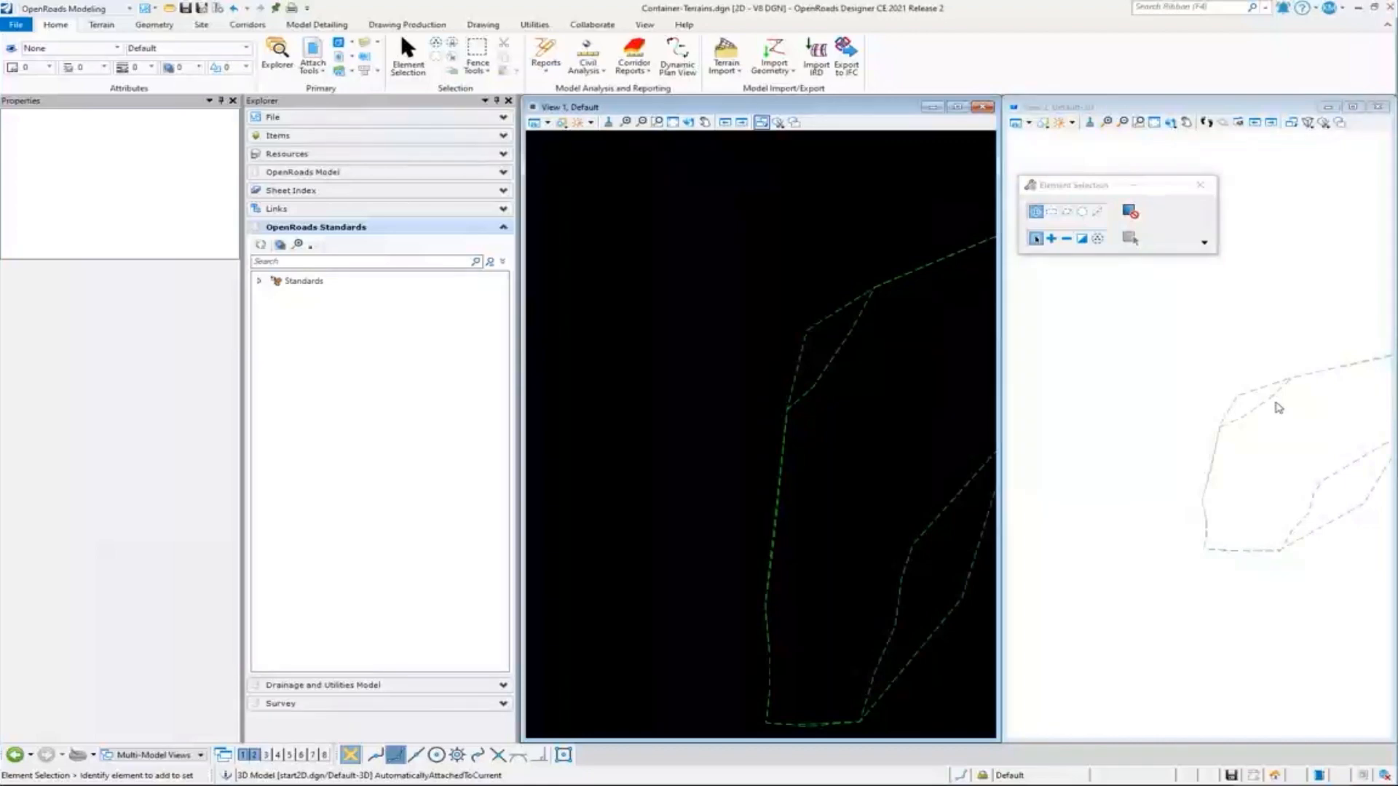
mouse_move(1259, 417)
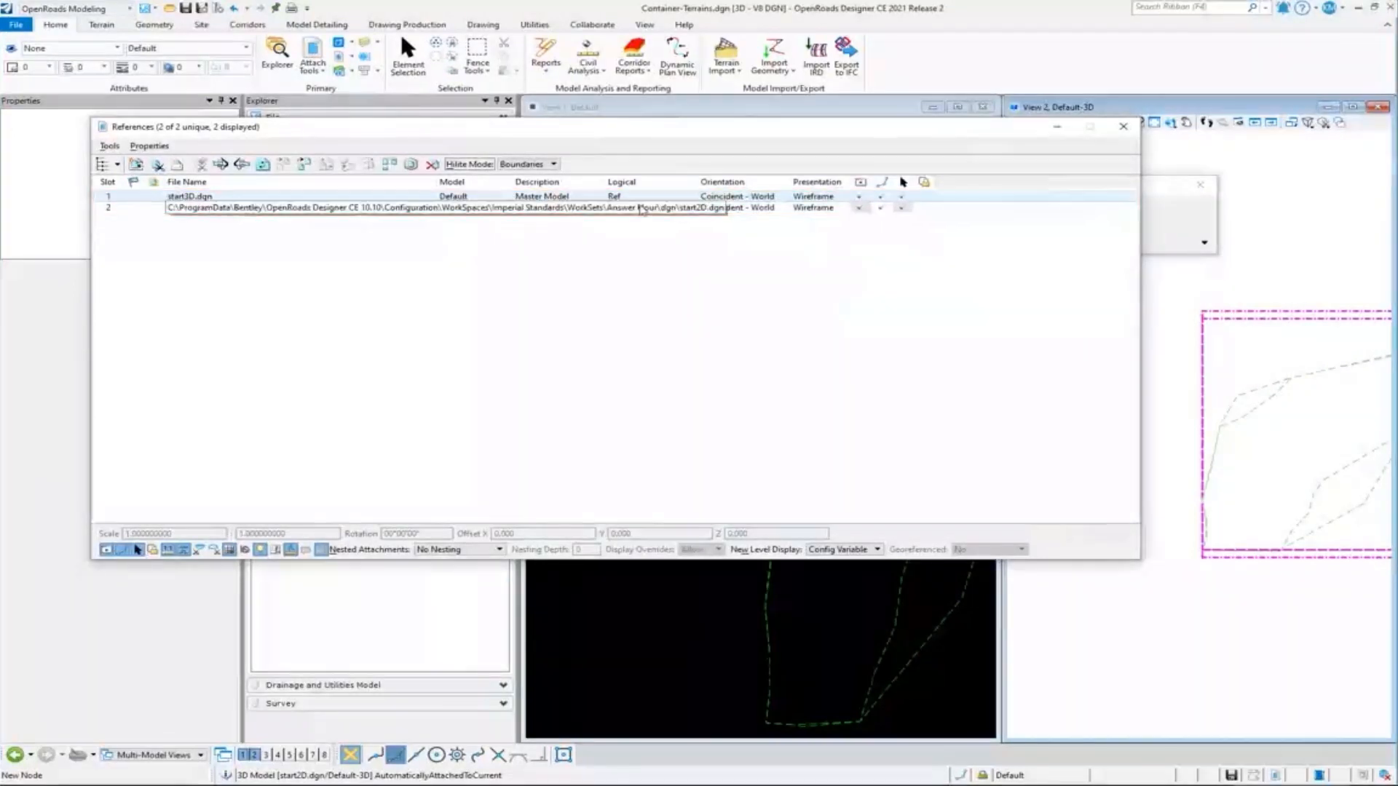
Close the 3D model's References dialog after confirming start3D.dgn and start2D.dgn entries.
left_click(1122, 125)
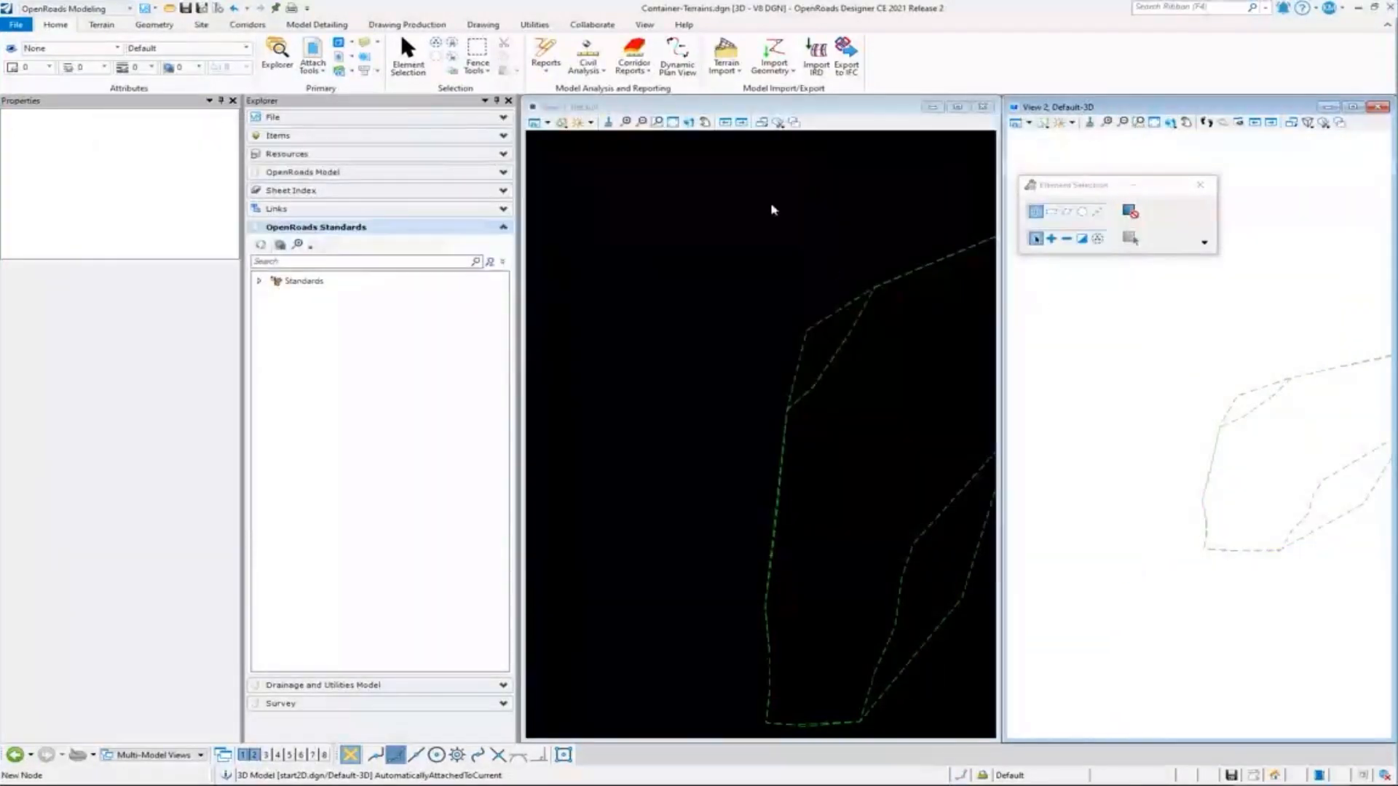